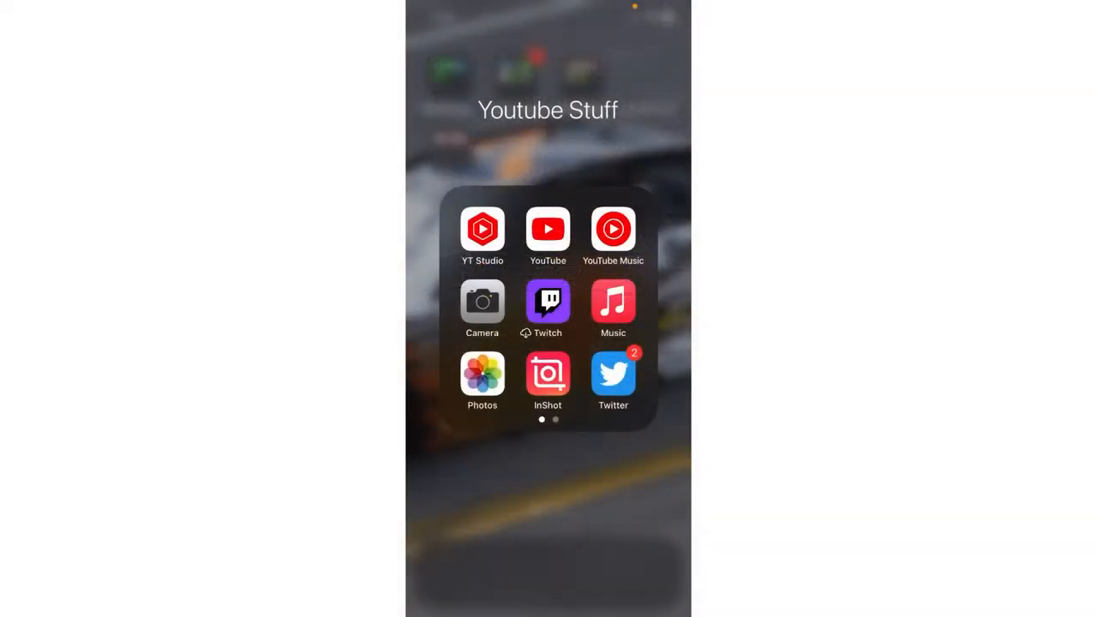
# Step: Launch InShot from the YouTube Stuff folder and land on its Create New start screen
pyautogui.click(549, 514)
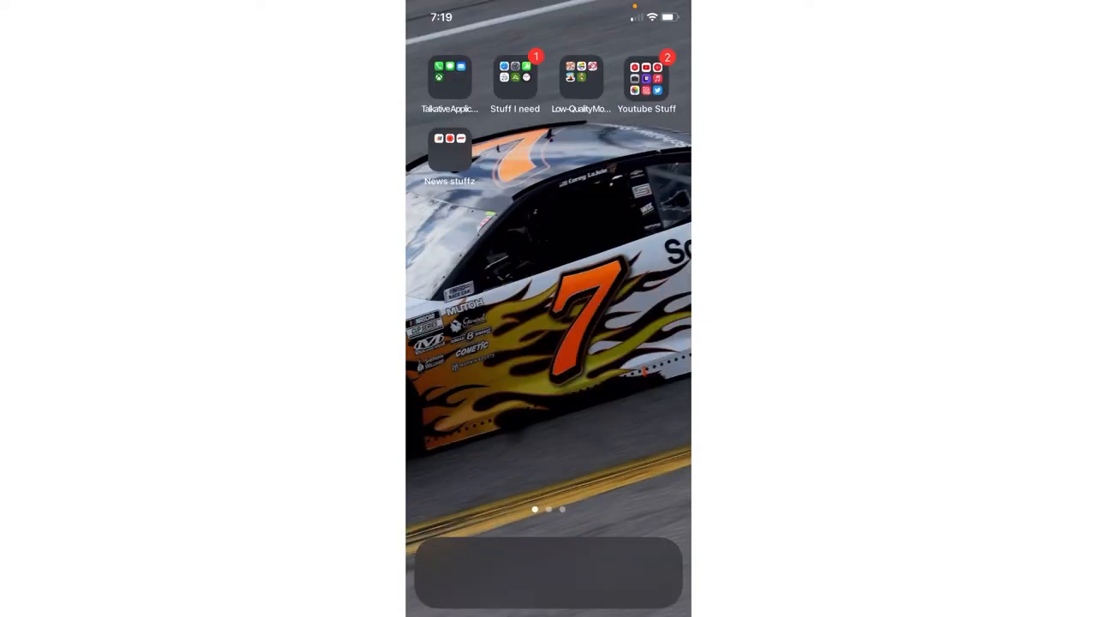
pyautogui.click(646, 77)
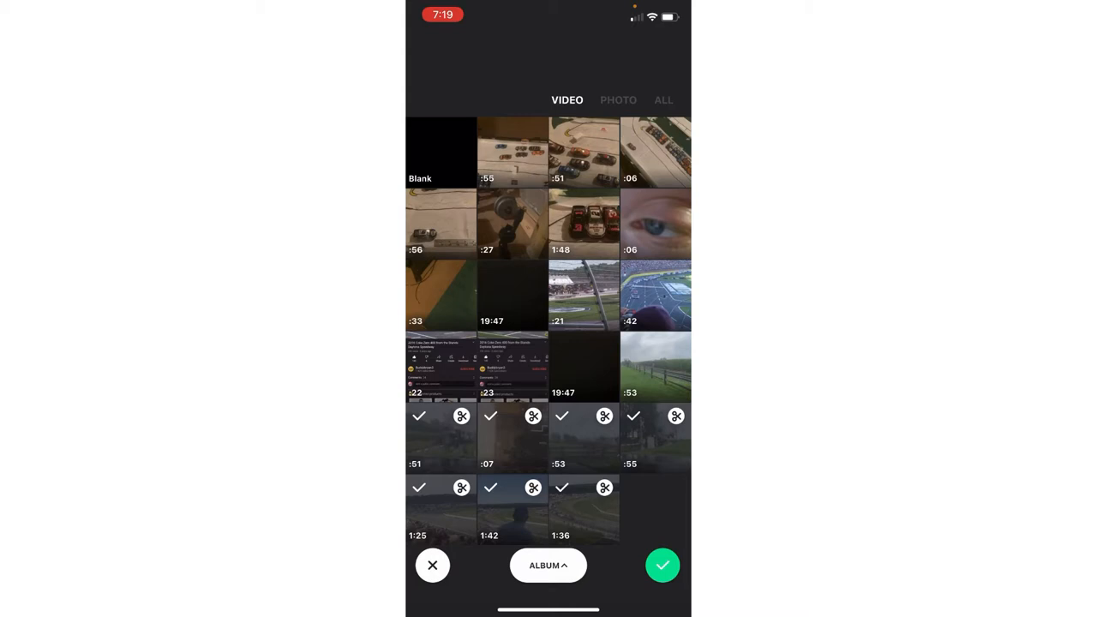
pyautogui.click(432, 566)
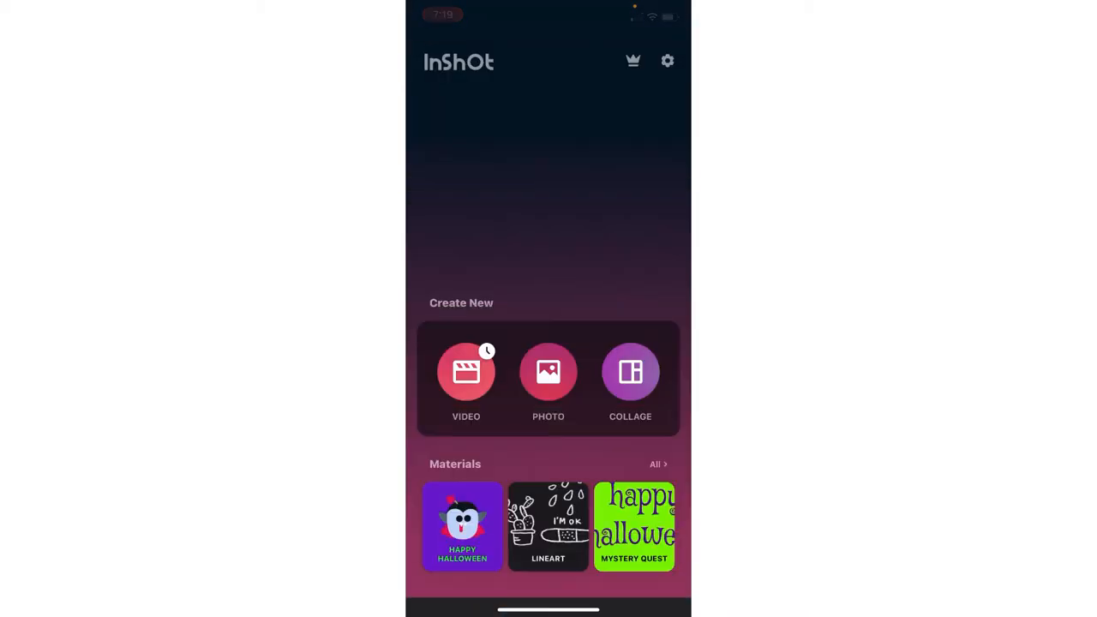
# Step: Start a new video project from the toy race frames and bring up clip Duration
pyautogui.click(466, 371)
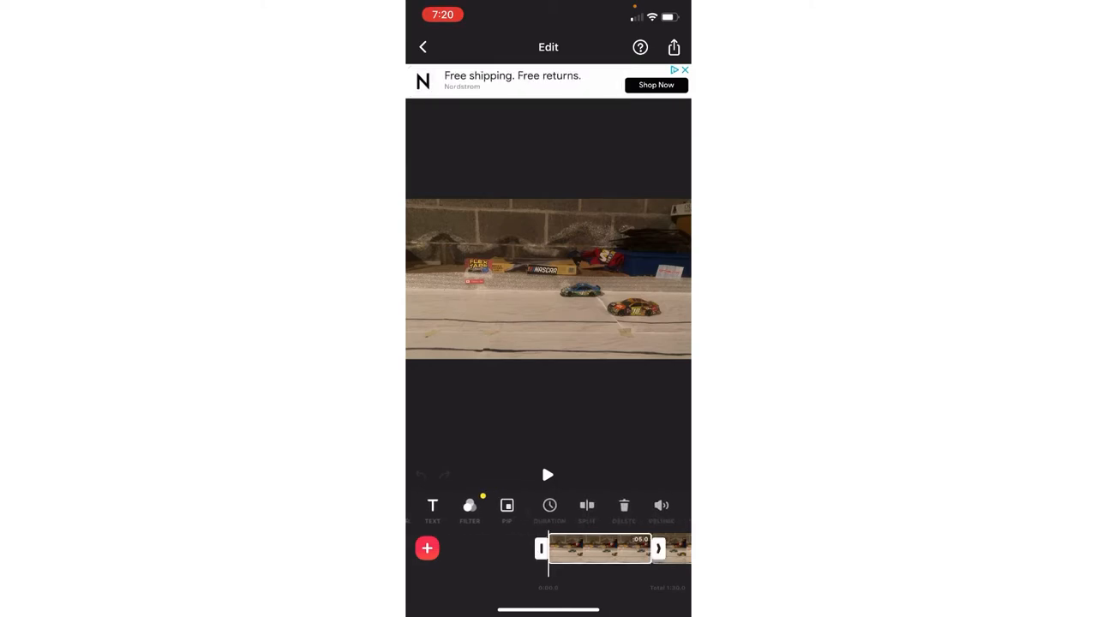
pyautogui.click(549, 506)
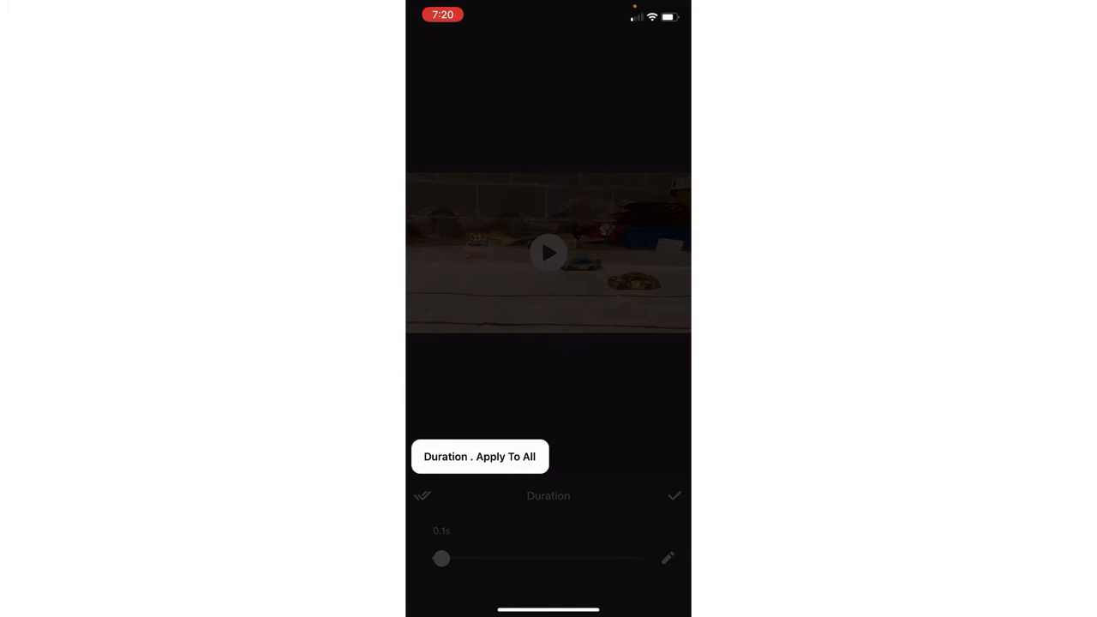
# Step: Apply 0.1 s to all clips and correct one frame clip's duration individually
pyautogui.click(673, 495)
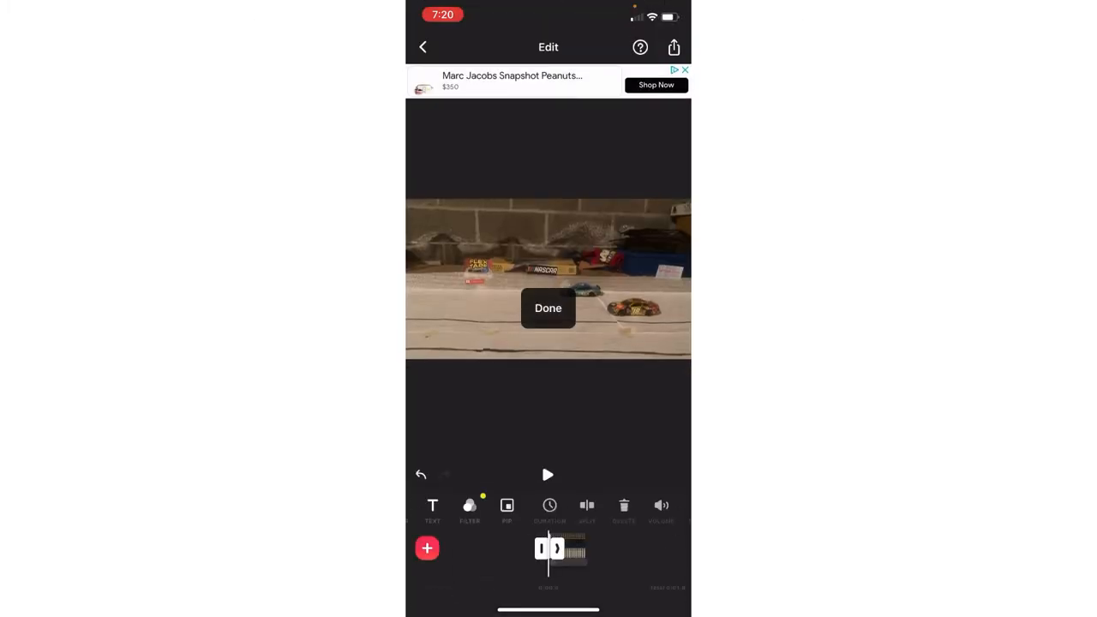
pyautogui.click(548, 308)
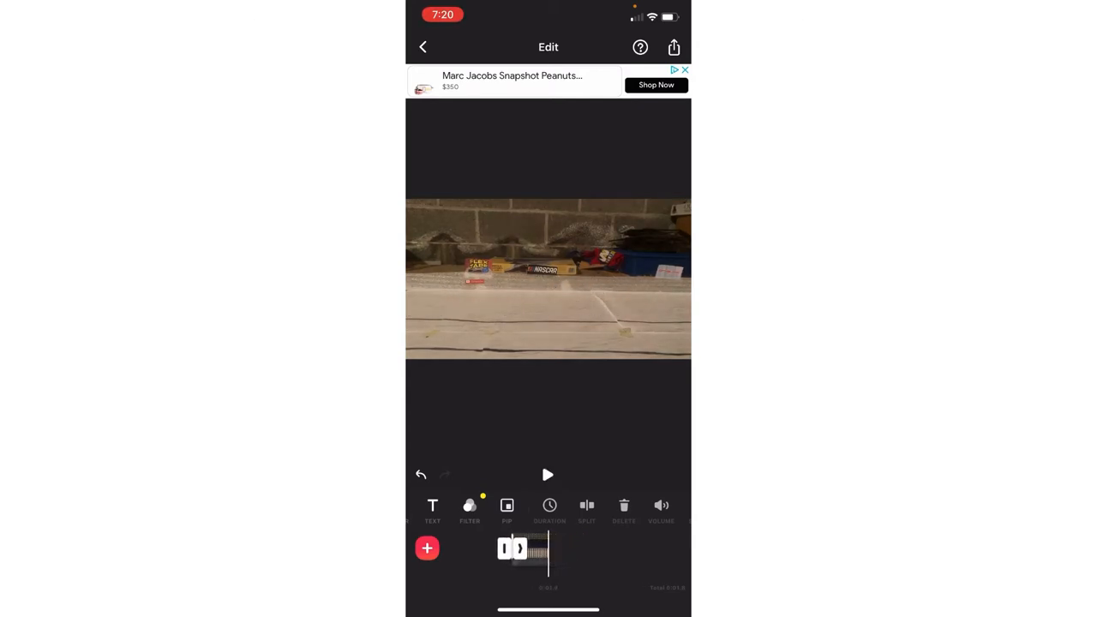
pyautogui.click(548, 506)
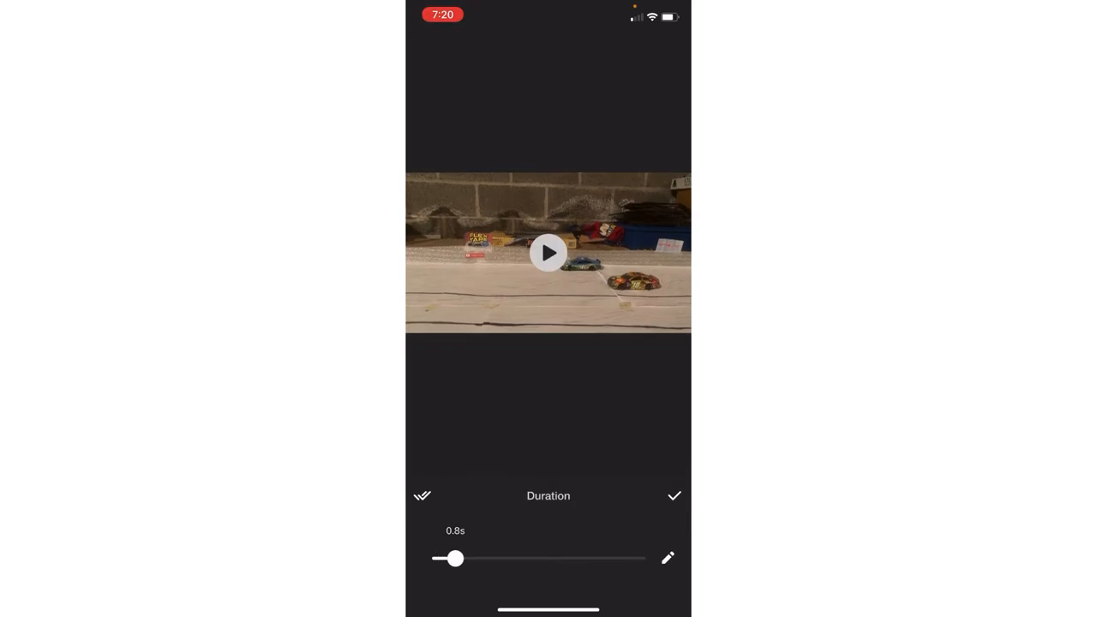
pyautogui.click(676, 496)
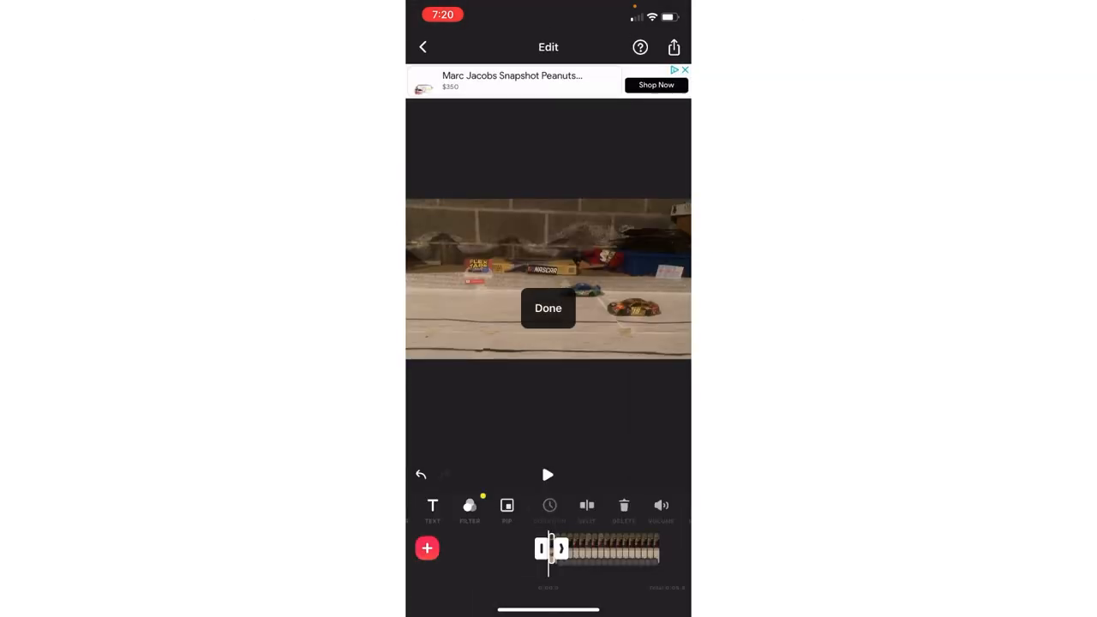
pyautogui.click(549, 309)
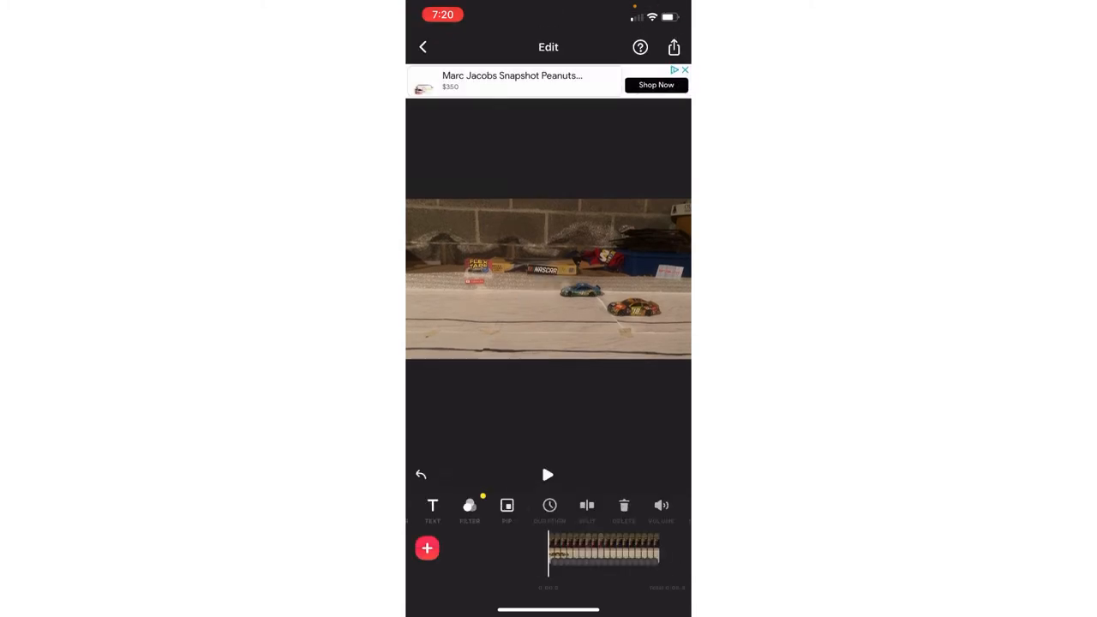
# Step: Play back the stop-motion sequence, then confirm another clip at 0.1 s
pyautogui.click(548, 474)
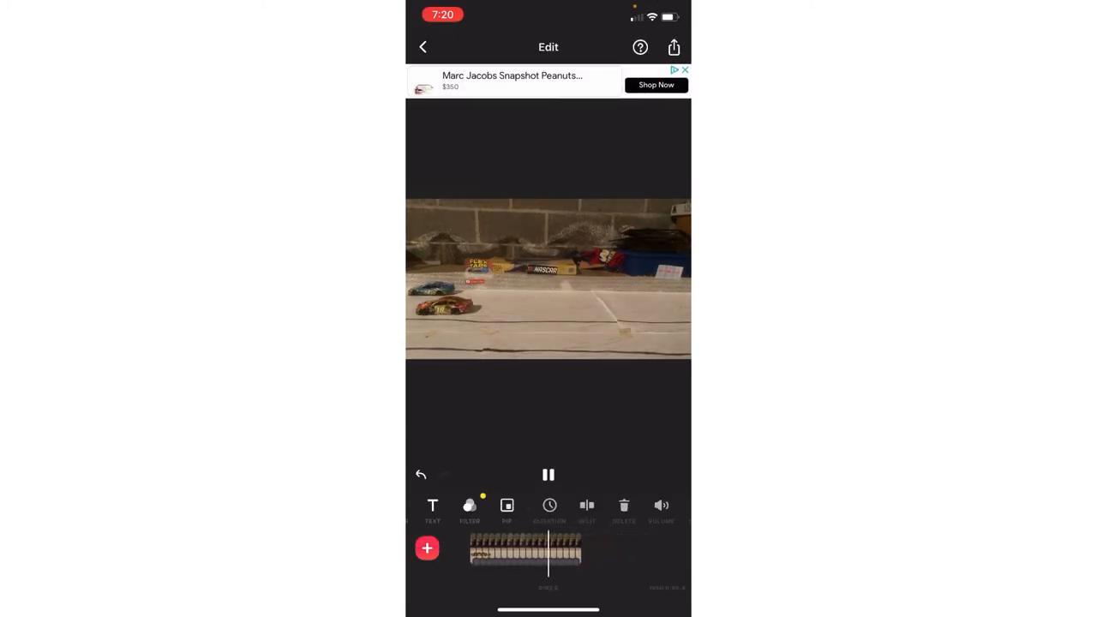
pyautogui.click(548, 475)
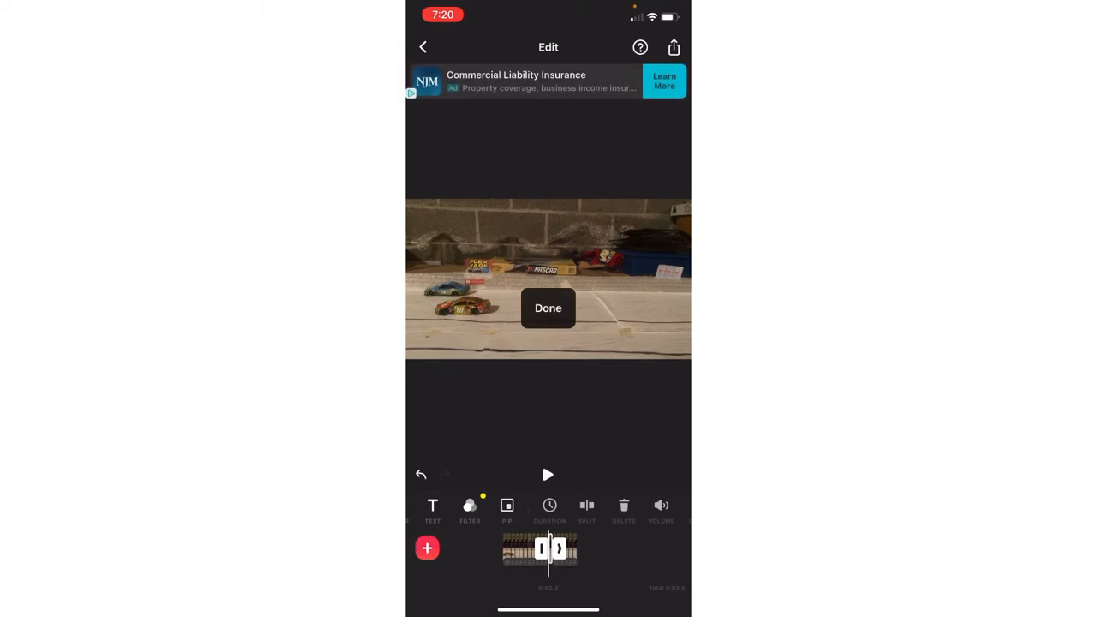
pyautogui.click(548, 506)
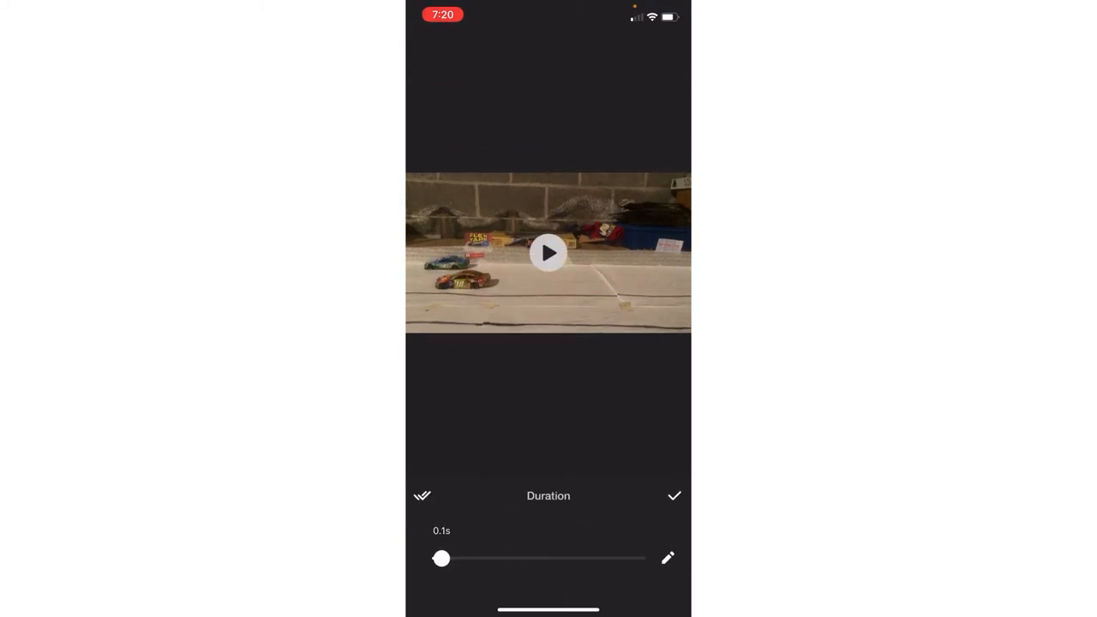
pyautogui.click(676, 495)
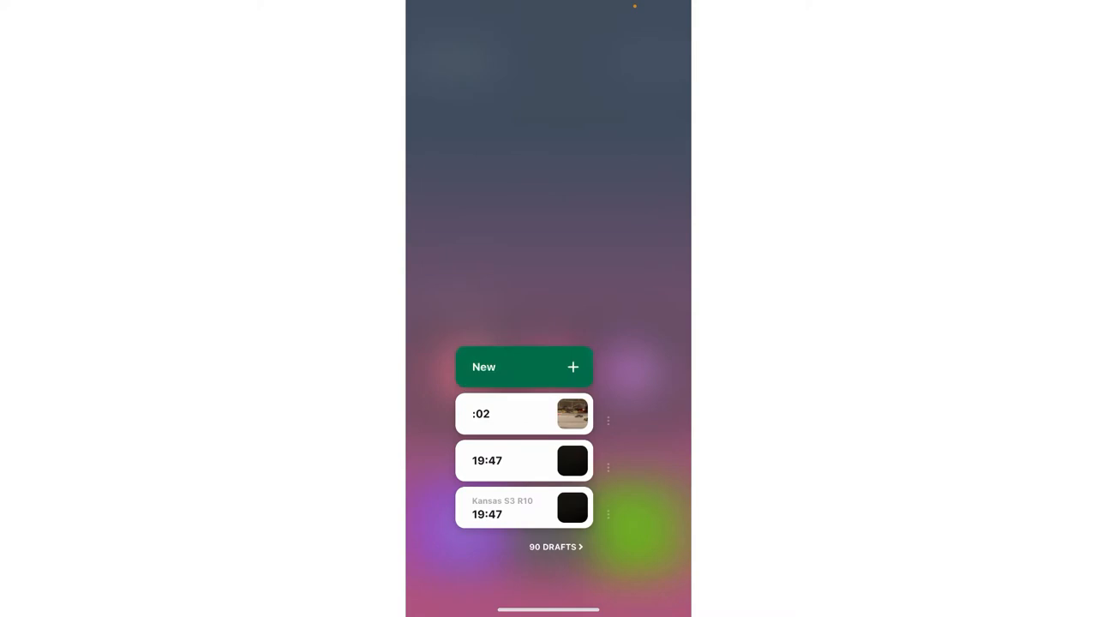
# Step: Start a new video project from the two-second race clip in the library
pyautogui.click(524, 367)
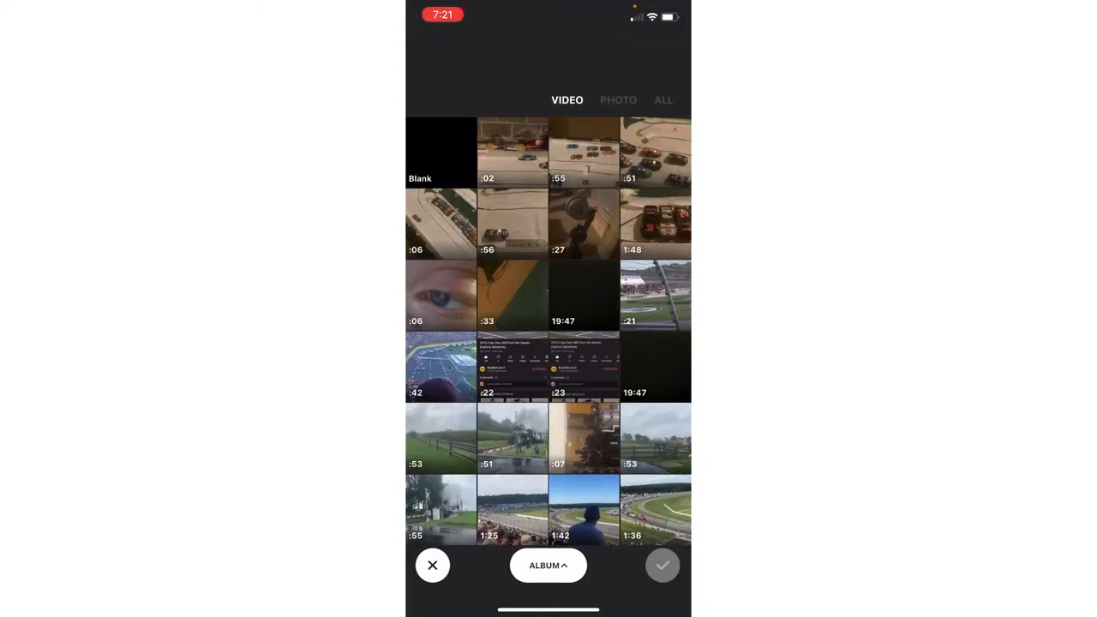
pyautogui.click(510, 152)
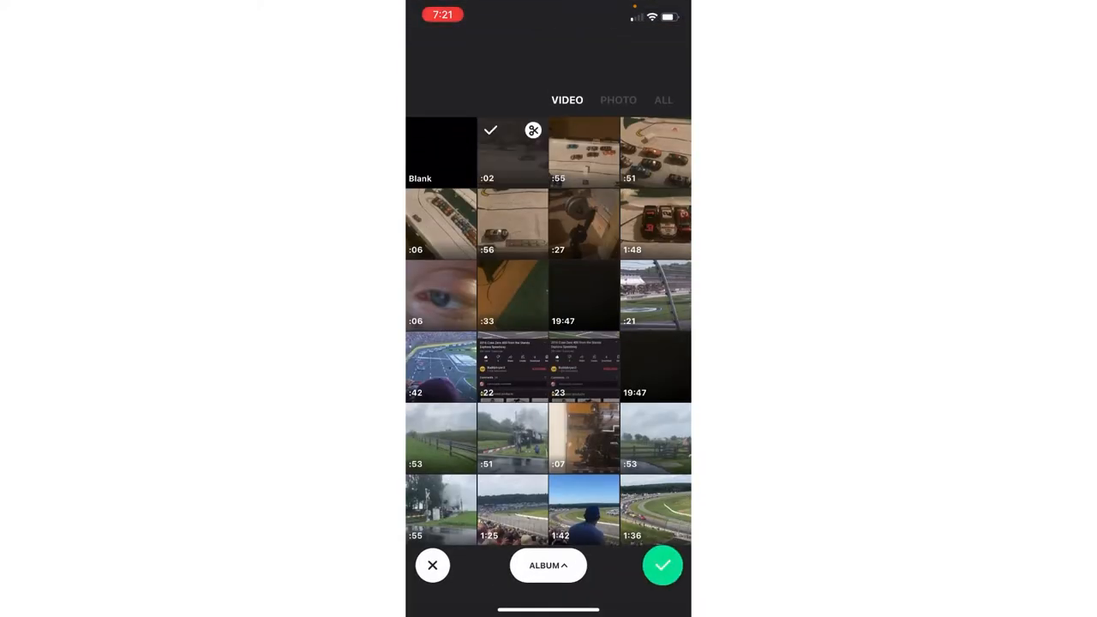
pyautogui.click(432, 566)
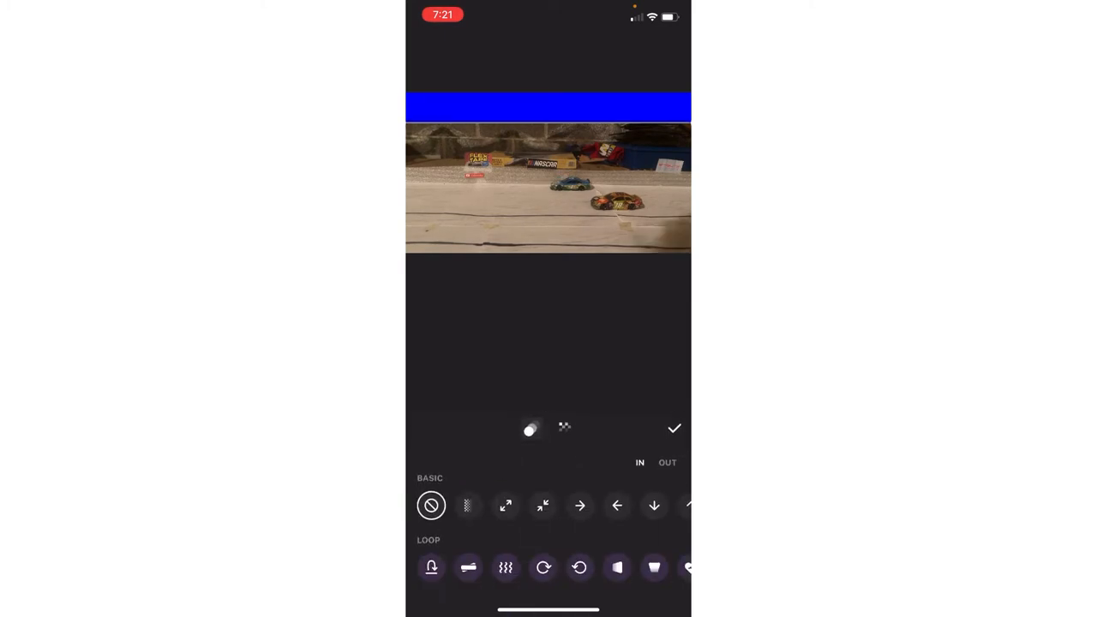
# Step: Give the blue banner sticker a sliding exit animation and confirm it
pyautogui.click(580, 504)
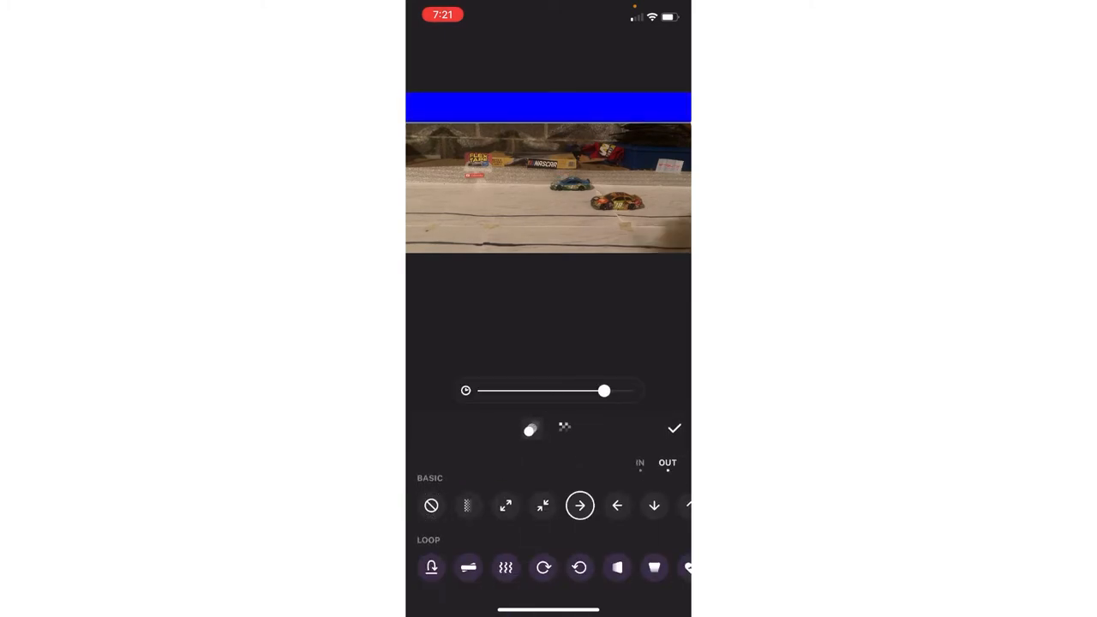
pyautogui.click(676, 428)
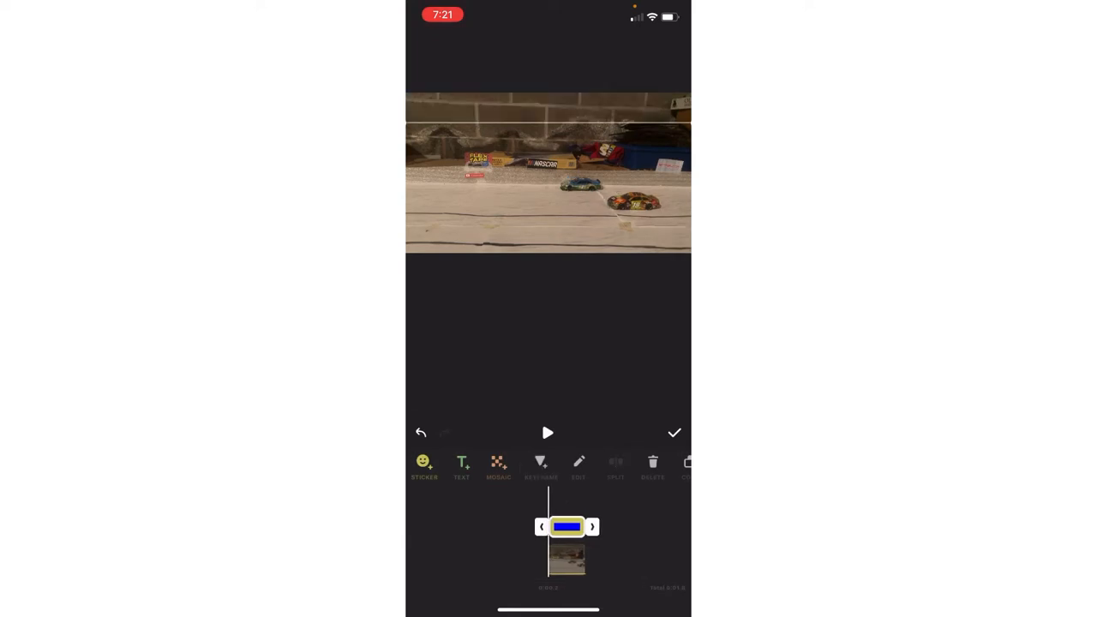
# Step: Add an animated 'Lap 1/5' text caption over the footage and preview the layers
pyautogui.click(461, 463)
pyautogui.write('Lap 1/')
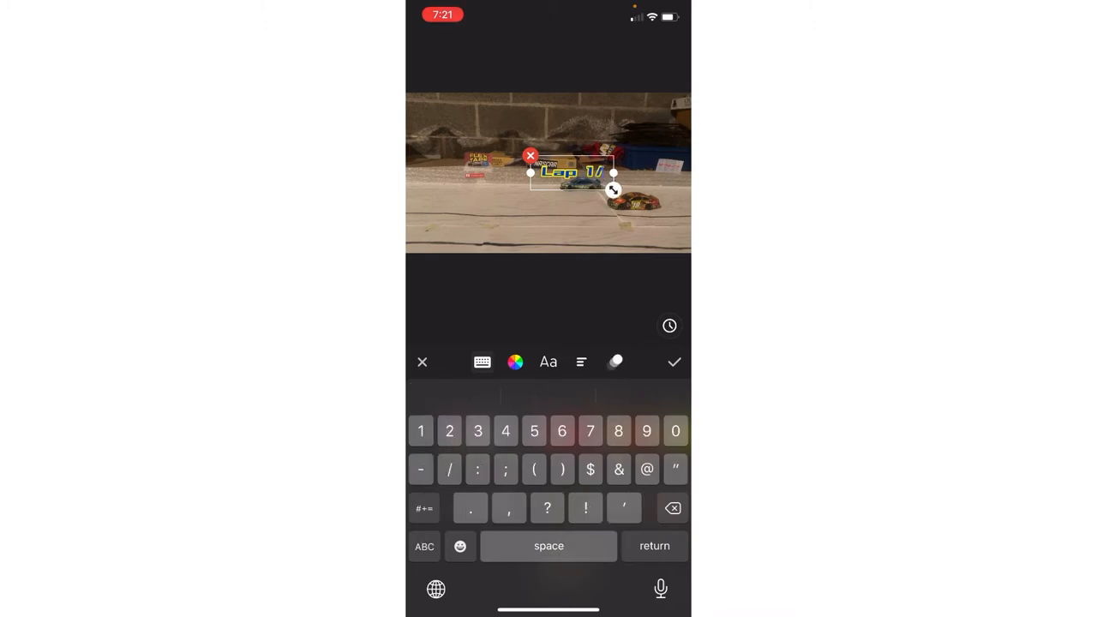
pyautogui.write('5')
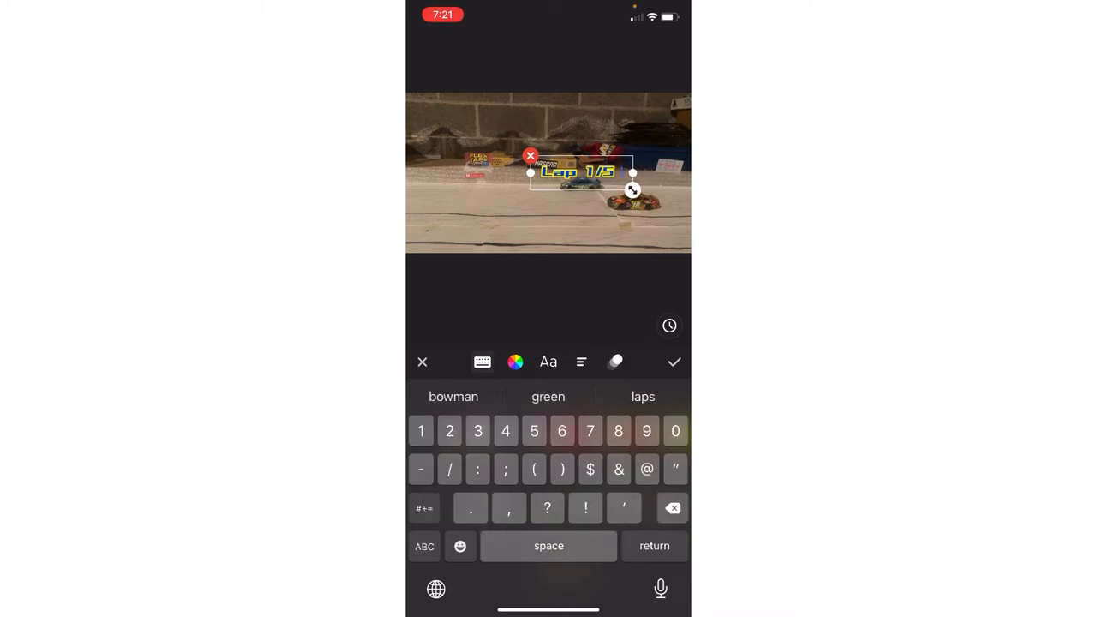
pyautogui.click(674, 360)
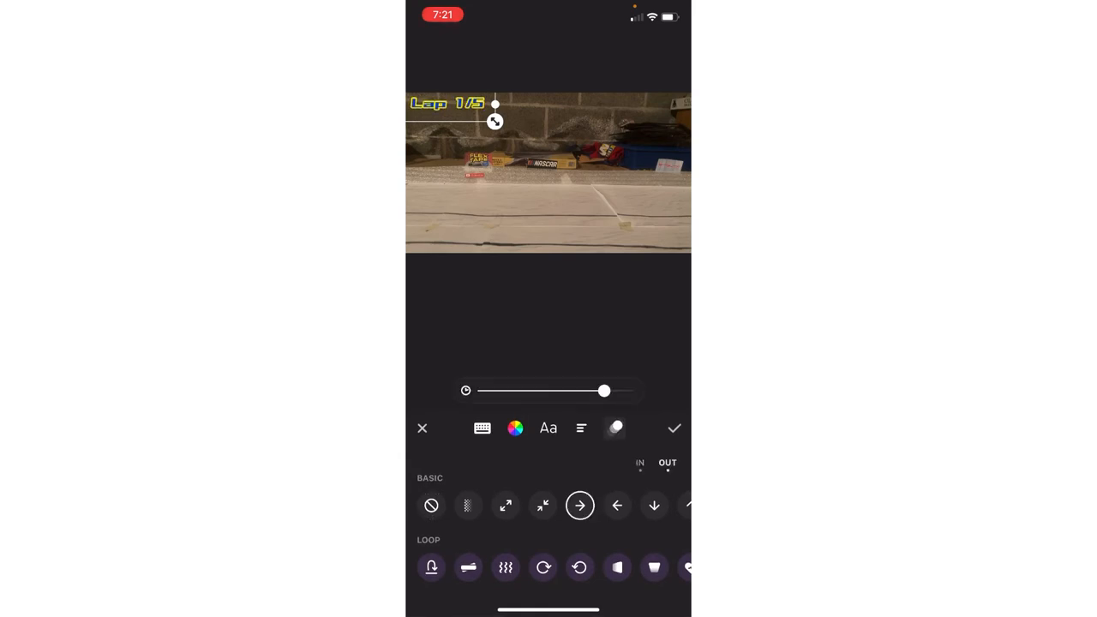
pyautogui.click(673, 428)
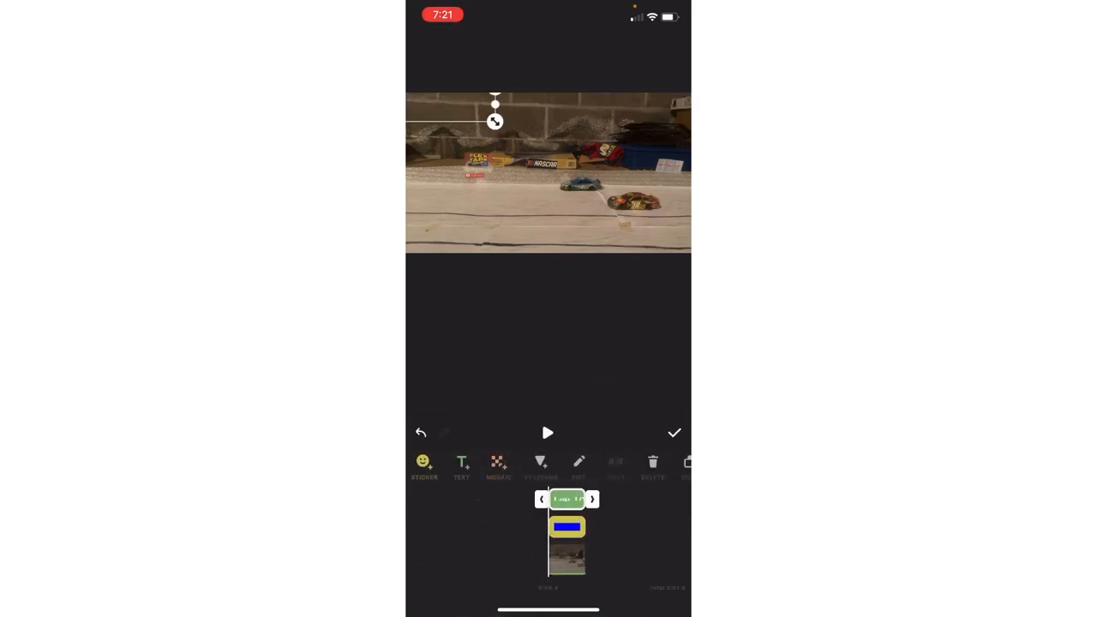
pyautogui.click(549, 432)
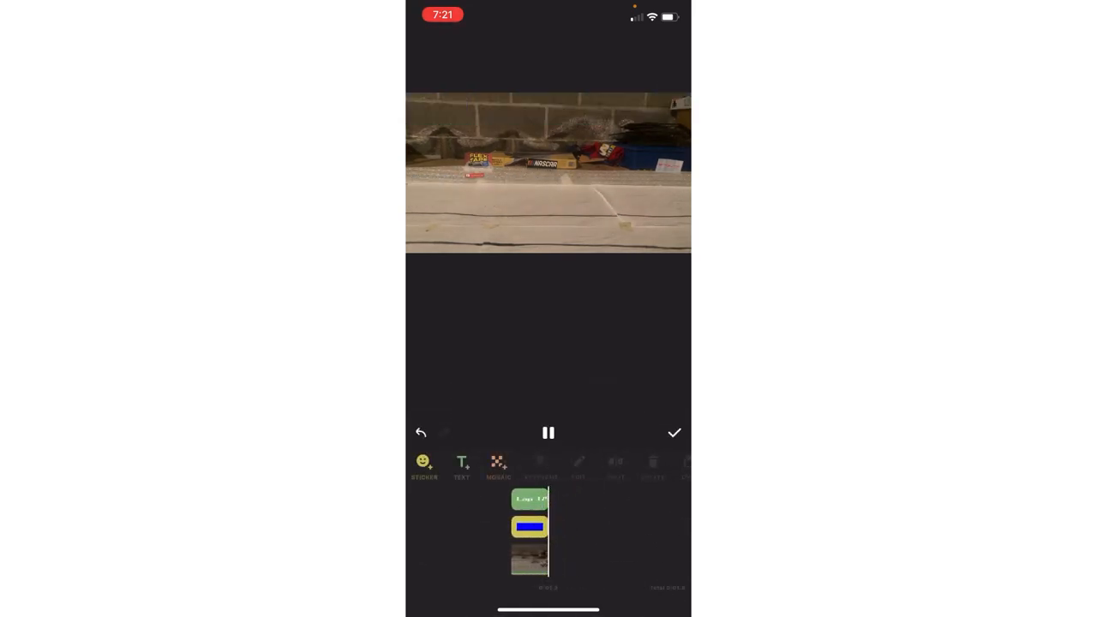
pyautogui.click(549, 431)
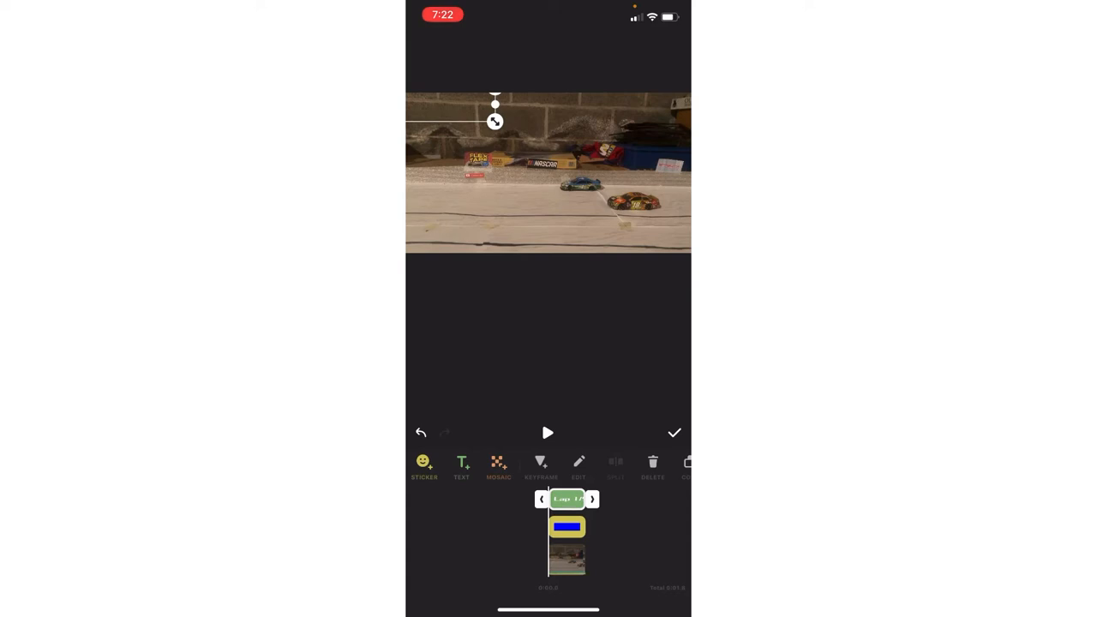
# Step: Commit the text and sticker layers and return to the main Edit screen
pyautogui.click(676, 432)
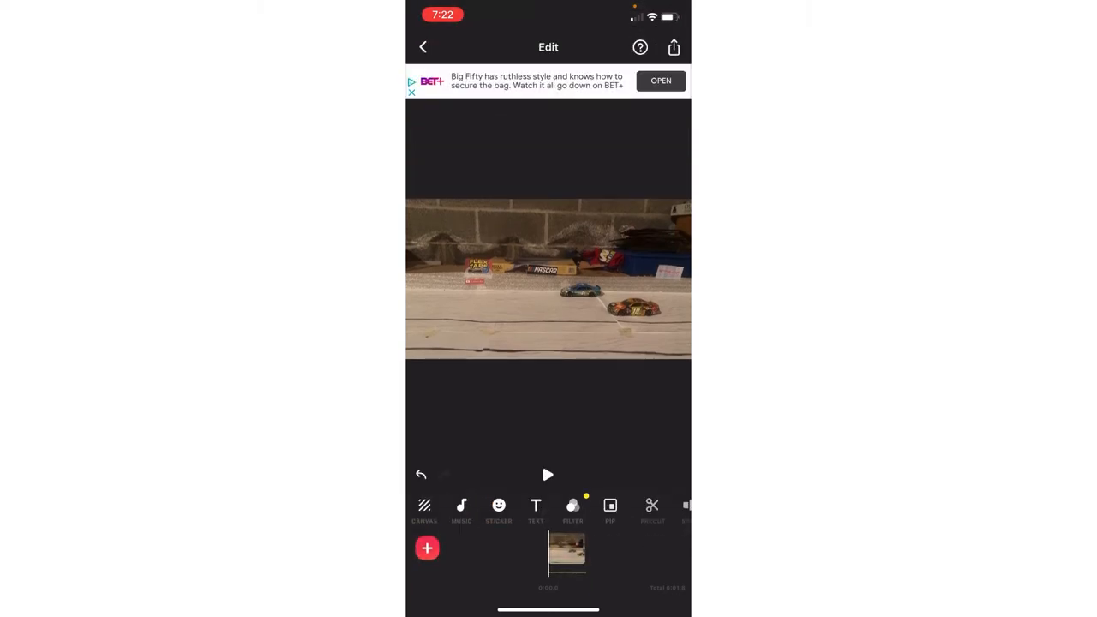
# Step: Add the eye close-up clip as a PIP overlay, resized into the lower-left corner
pyautogui.click(427, 548)
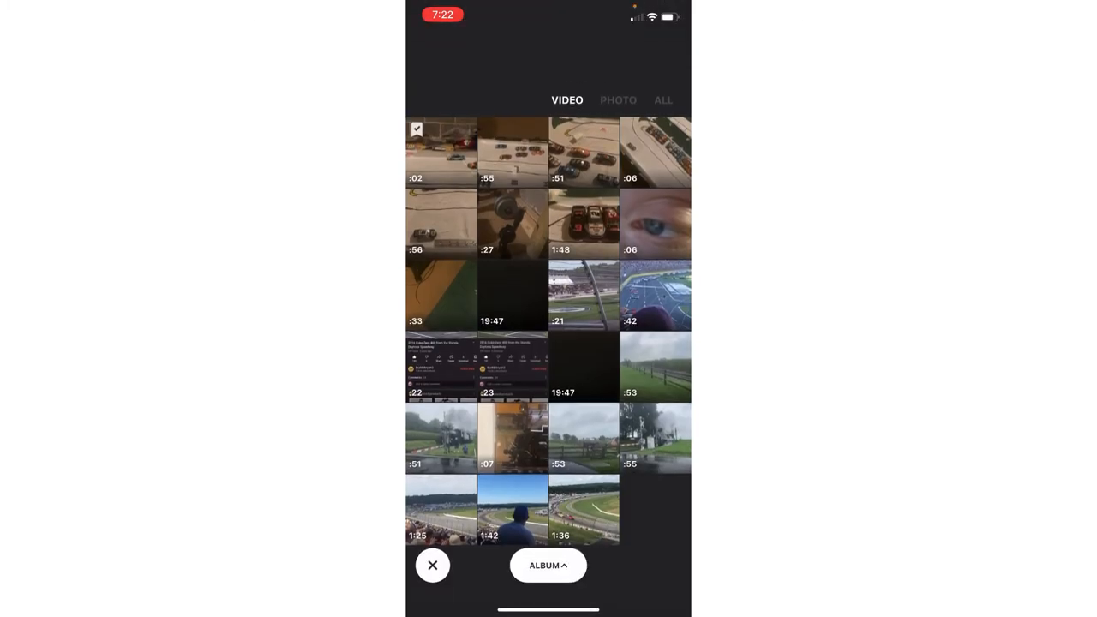
pyautogui.click(655, 223)
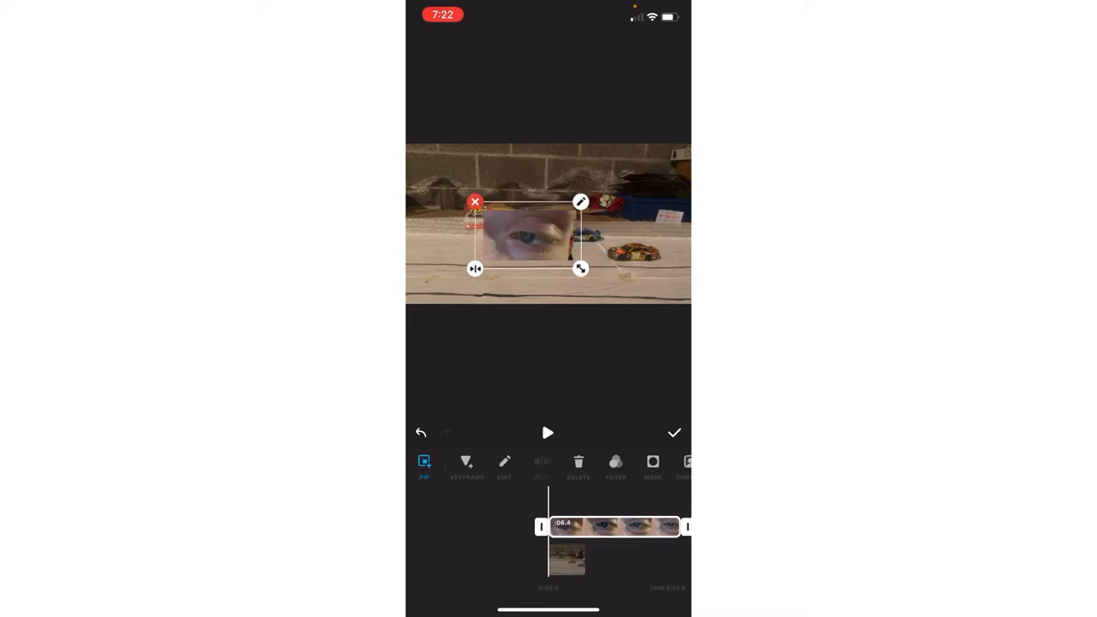
pyautogui.moveTo(528, 236); pyautogui.dragTo(454, 278)
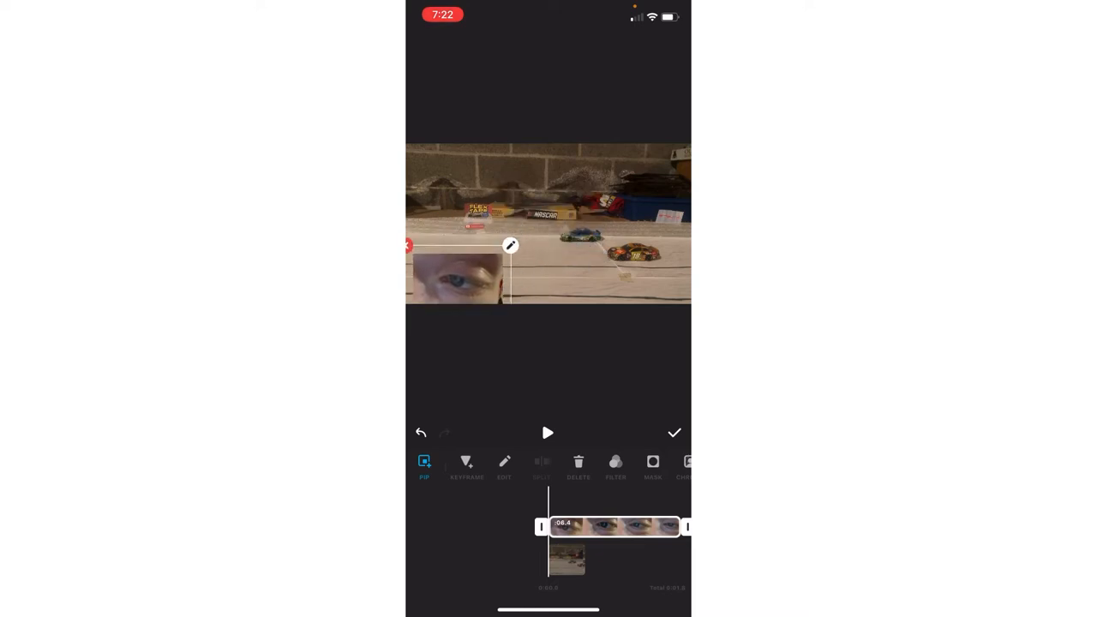
pyautogui.moveTo(679, 528); pyautogui.dragTo(591, 528)
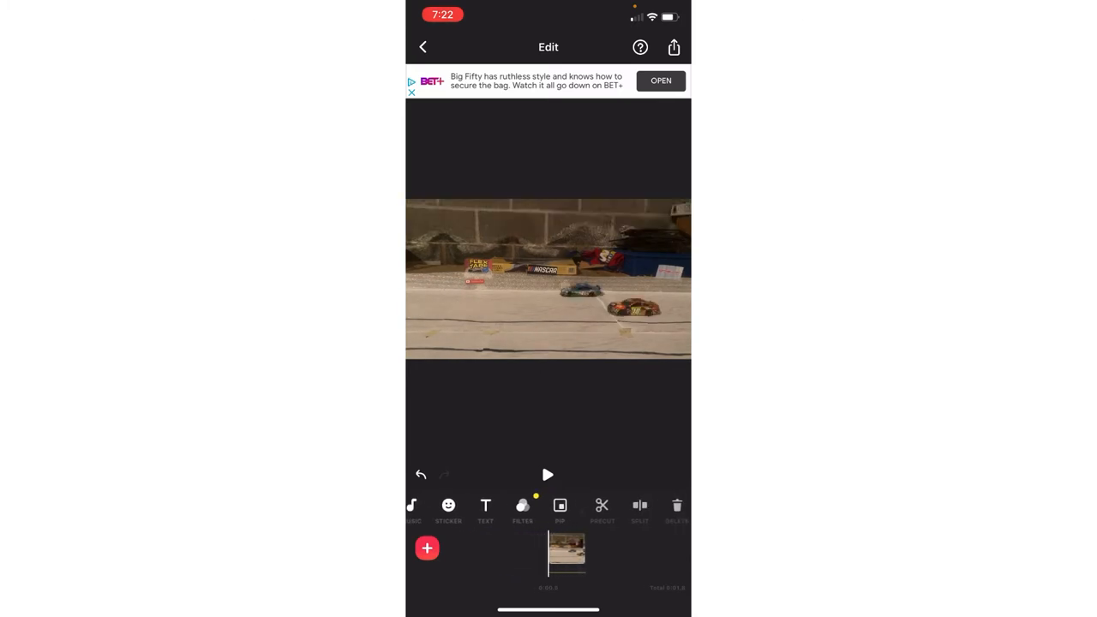
# Step: Browse the Imported sounds in Music, then head to Extract audio from video
pyautogui.click(565, 552)
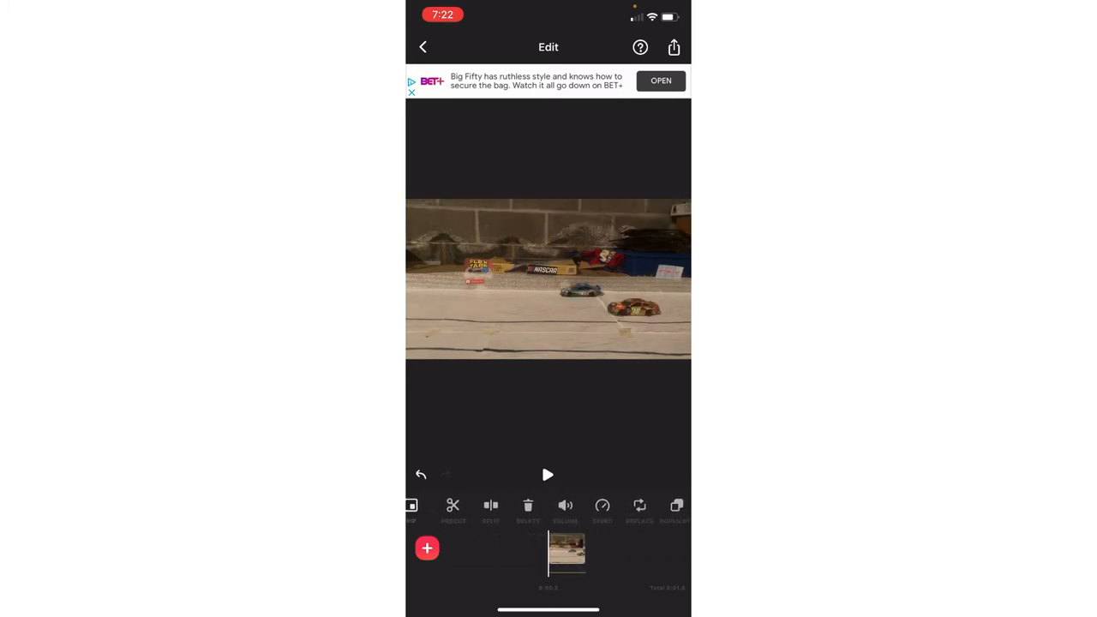
pyautogui.click(566, 505)
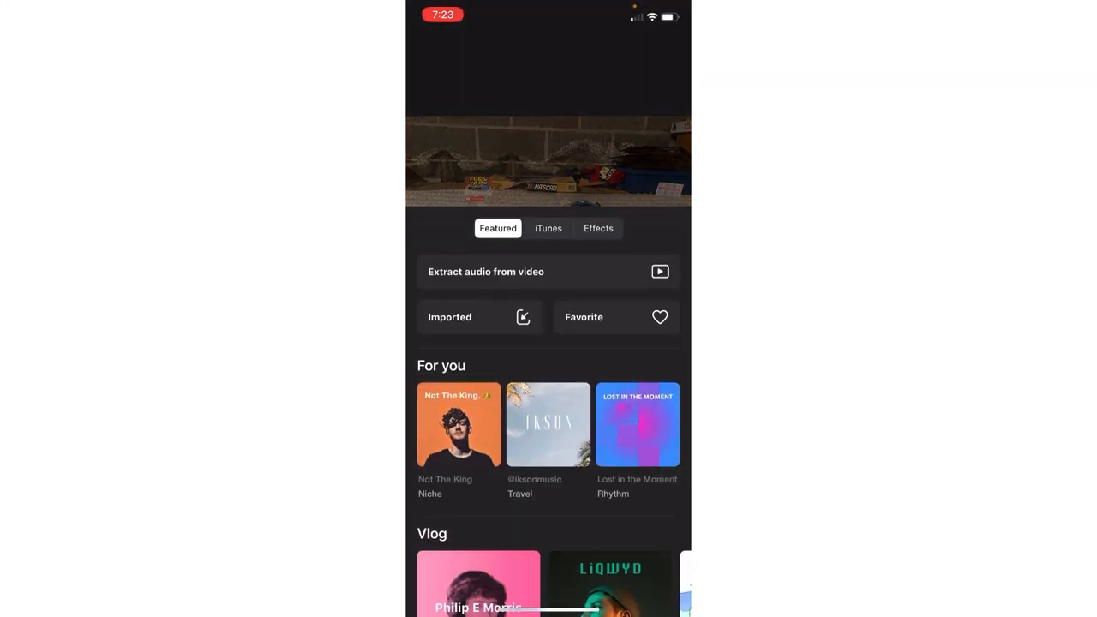
pyautogui.scroll(-3)
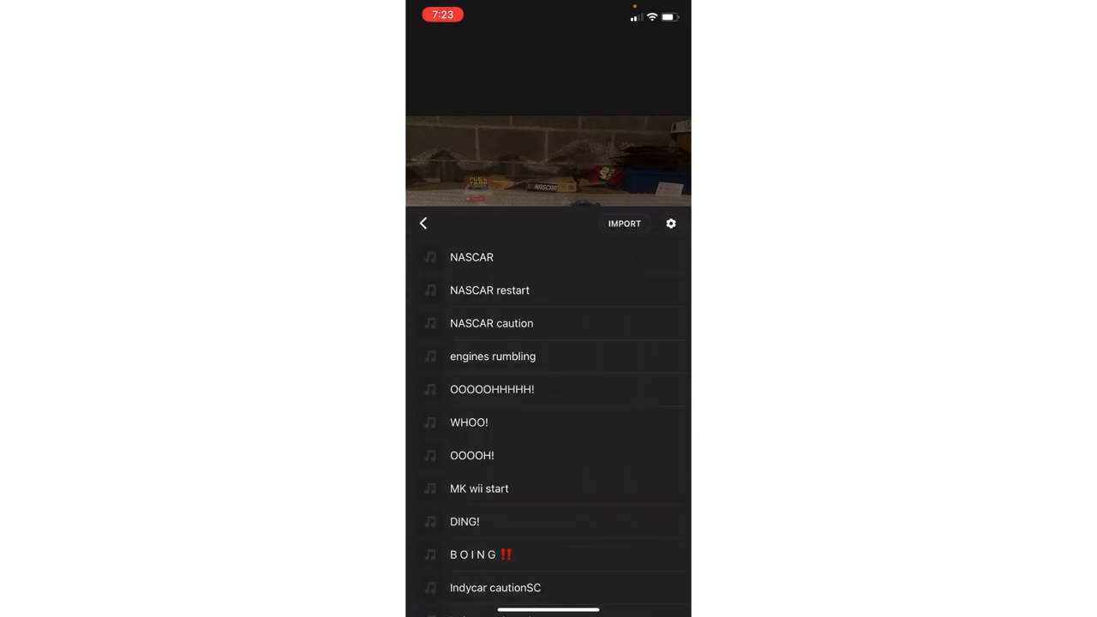
pyautogui.click(422, 223)
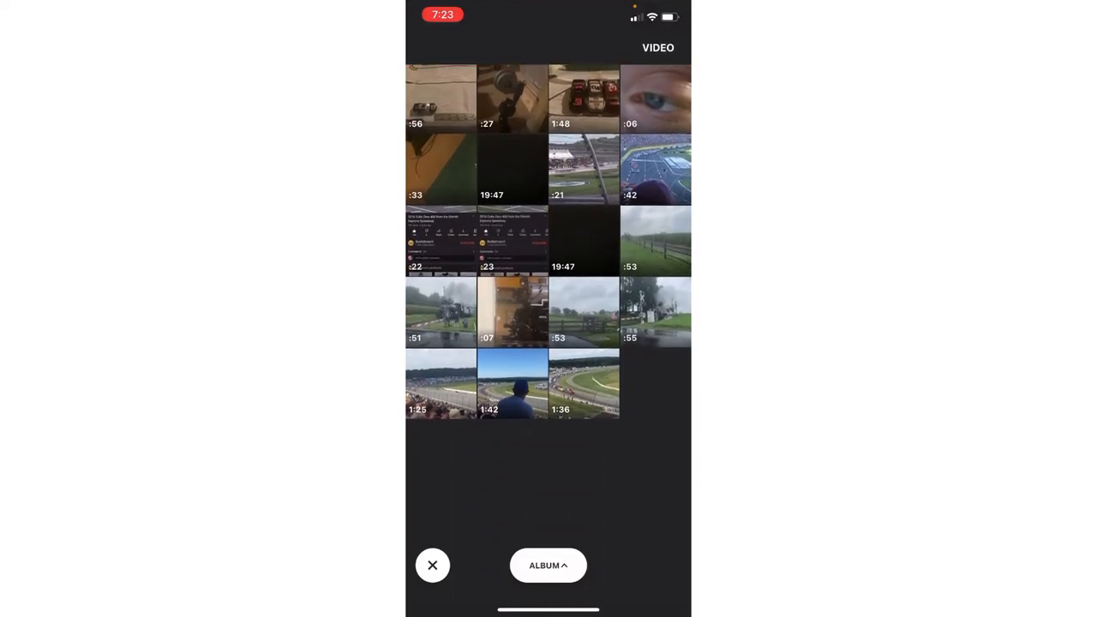
# Step: Extract about eight seconds of the stadium race video's audio and add it as a track
pyautogui.scroll(-3)
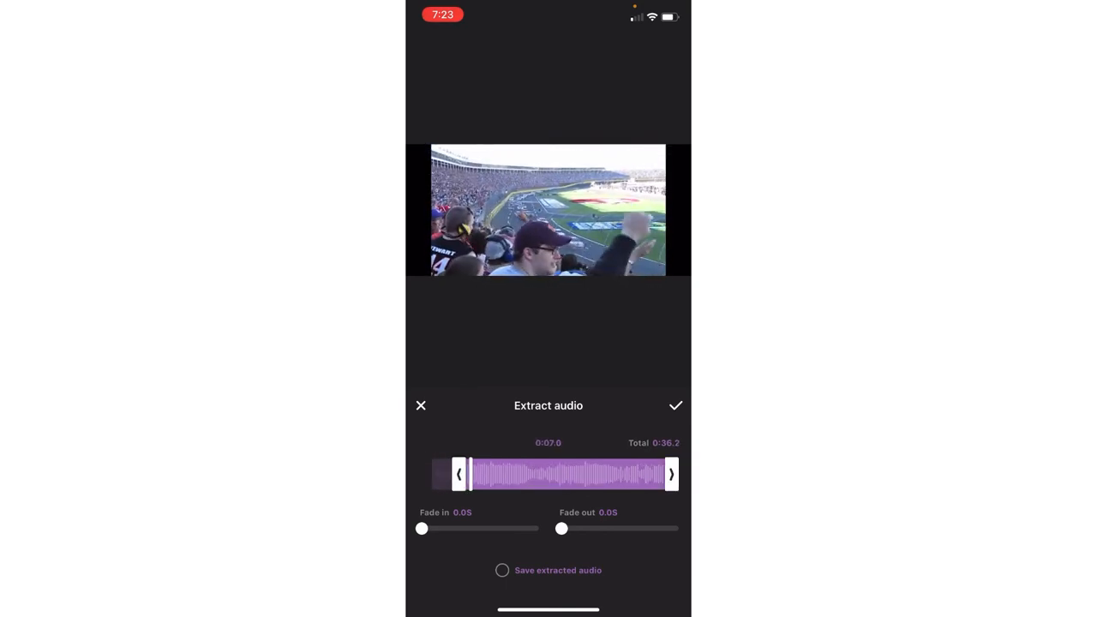
pyautogui.moveTo(672, 473); pyautogui.dragTo(518, 473)
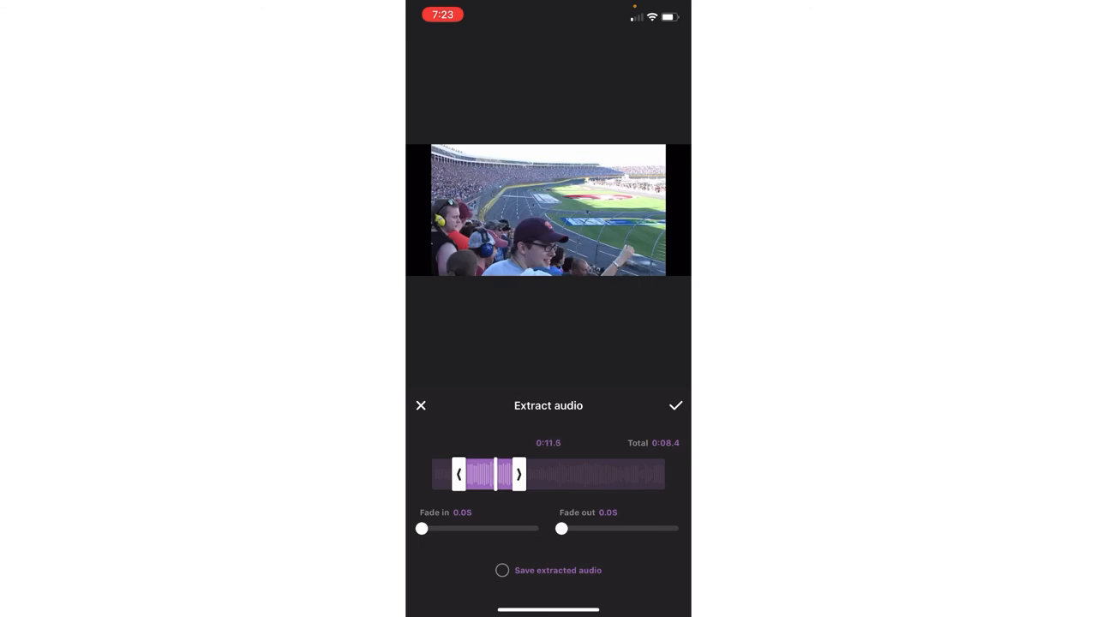
pyautogui.click(675, 405)
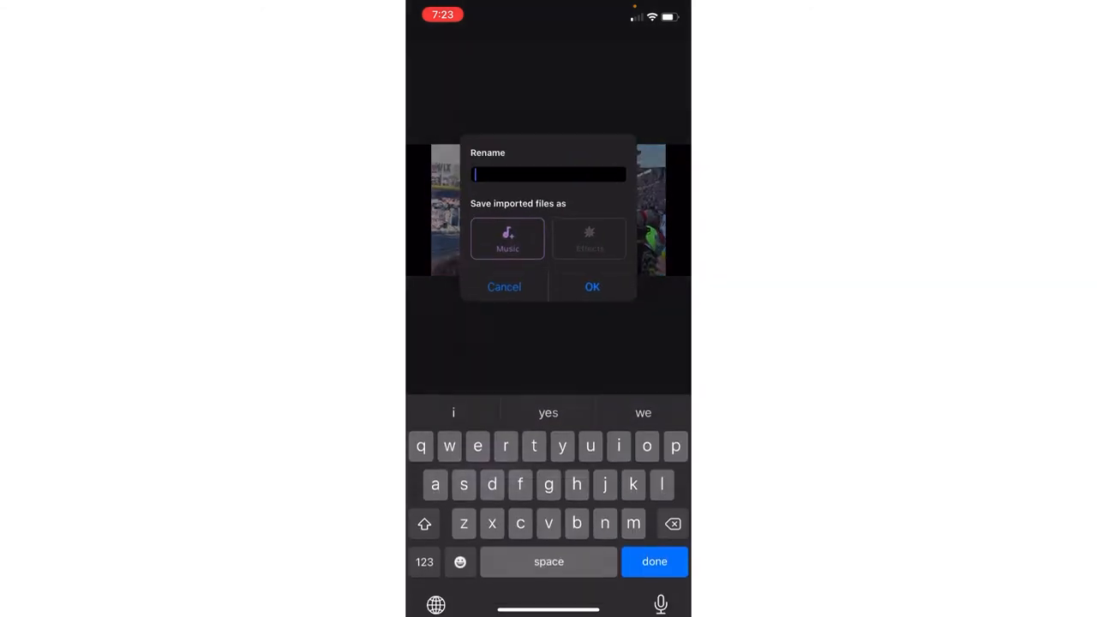
pyautogui.click(504, 286)
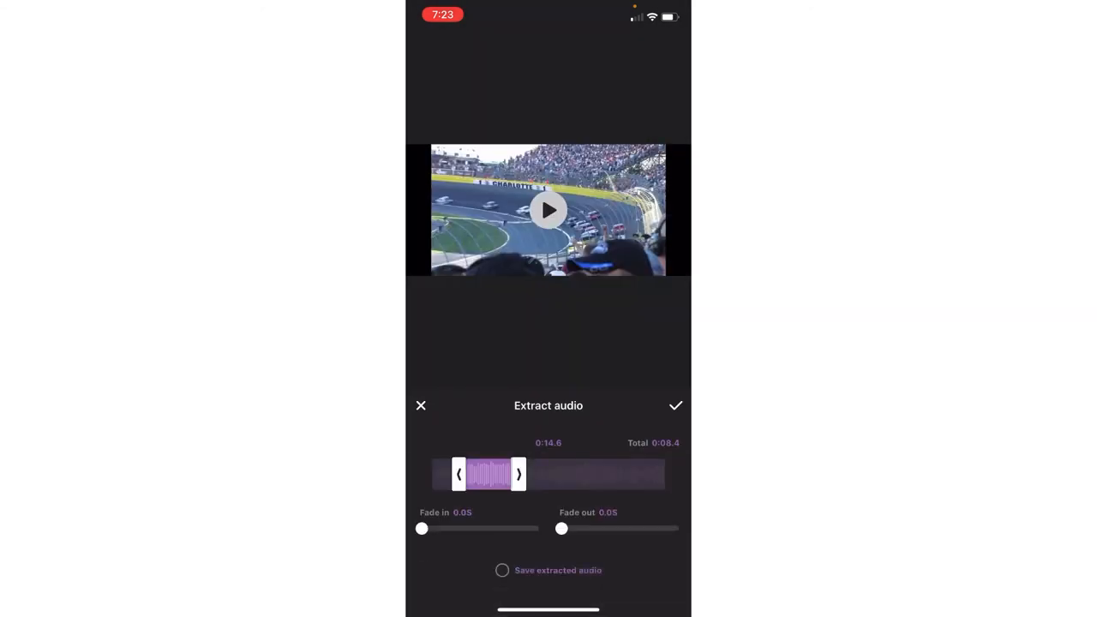
pyautogui.click(676, 405)
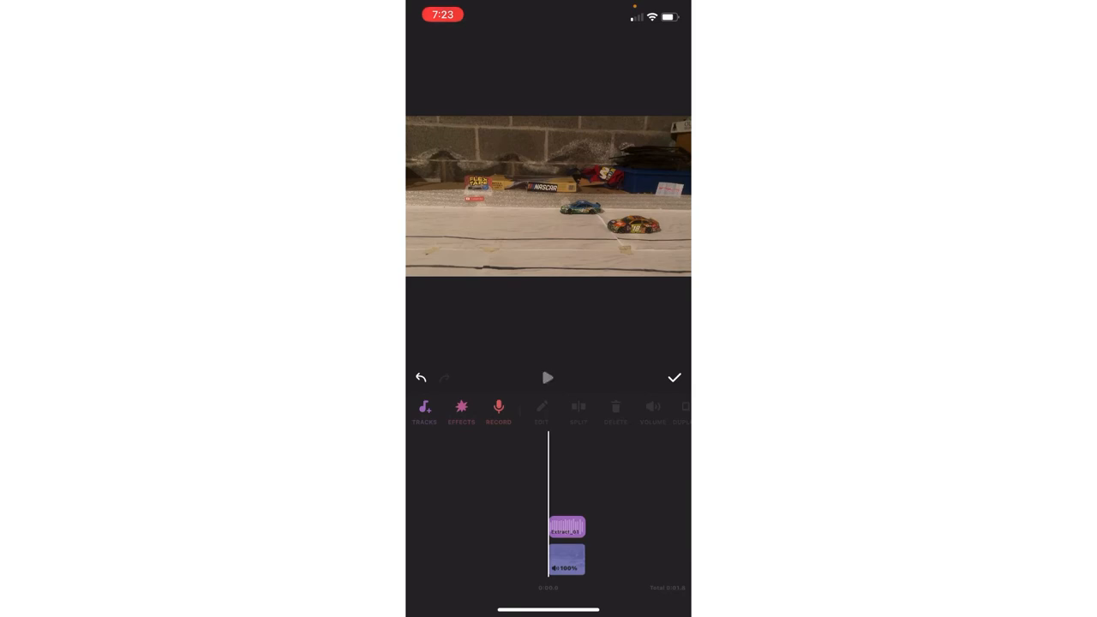
# Step: Lower the Extract_01 audio clip's volume to roughly 20% and confirm
pyautogui.click(549, 378)
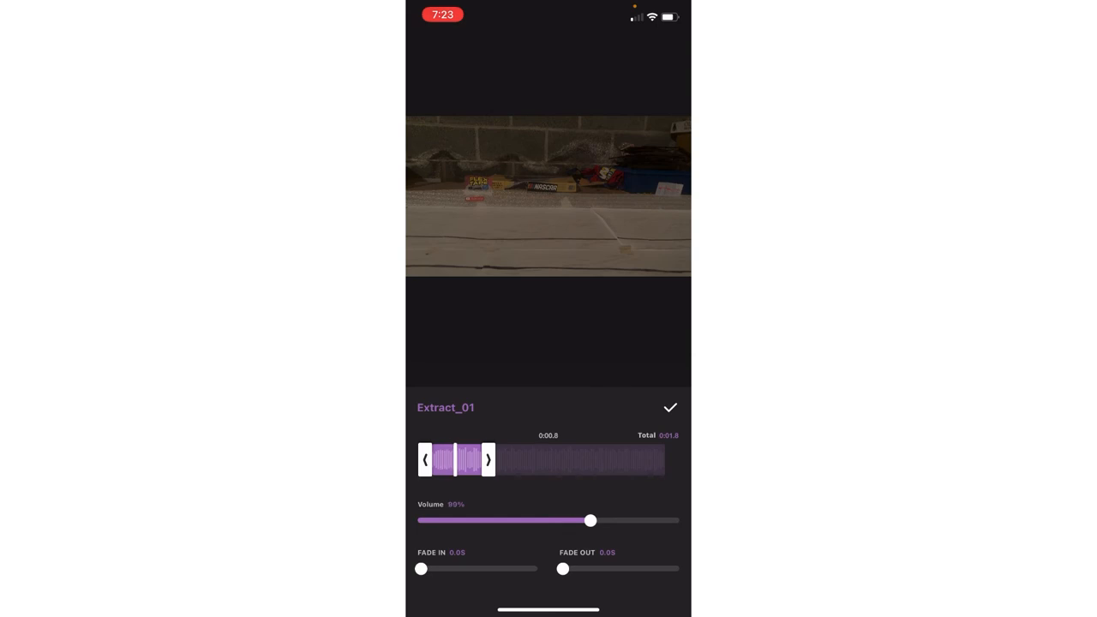
pyautogui.moveTo(589, 521); pyautogui.dragTo(445, 521)
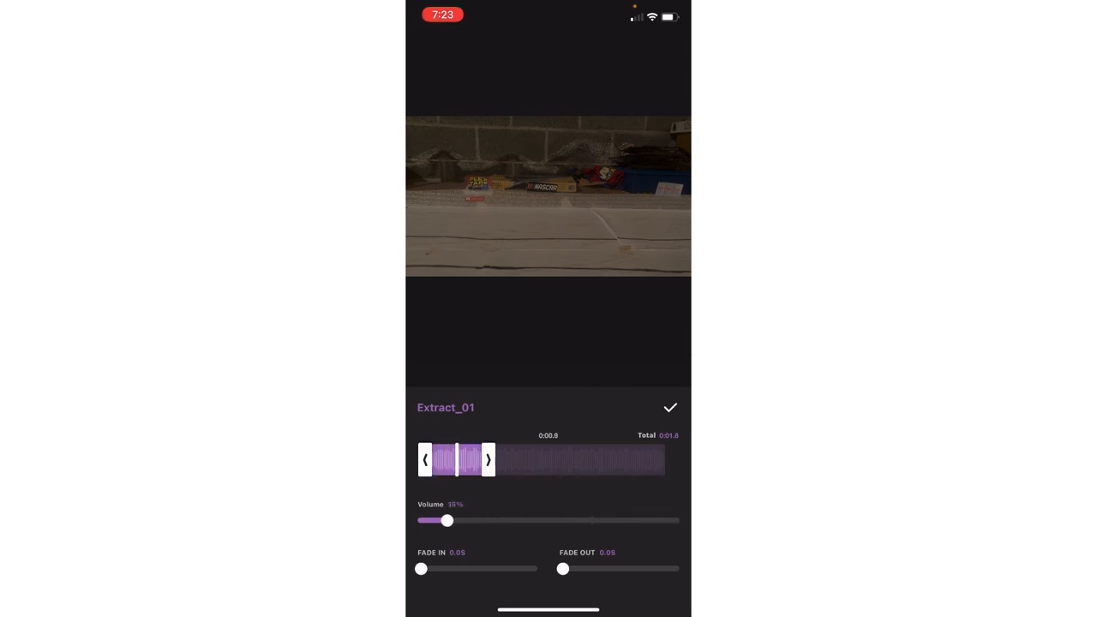
pyautogui.moveTo(446, 521); pyautogui.dragTo(460, 521)
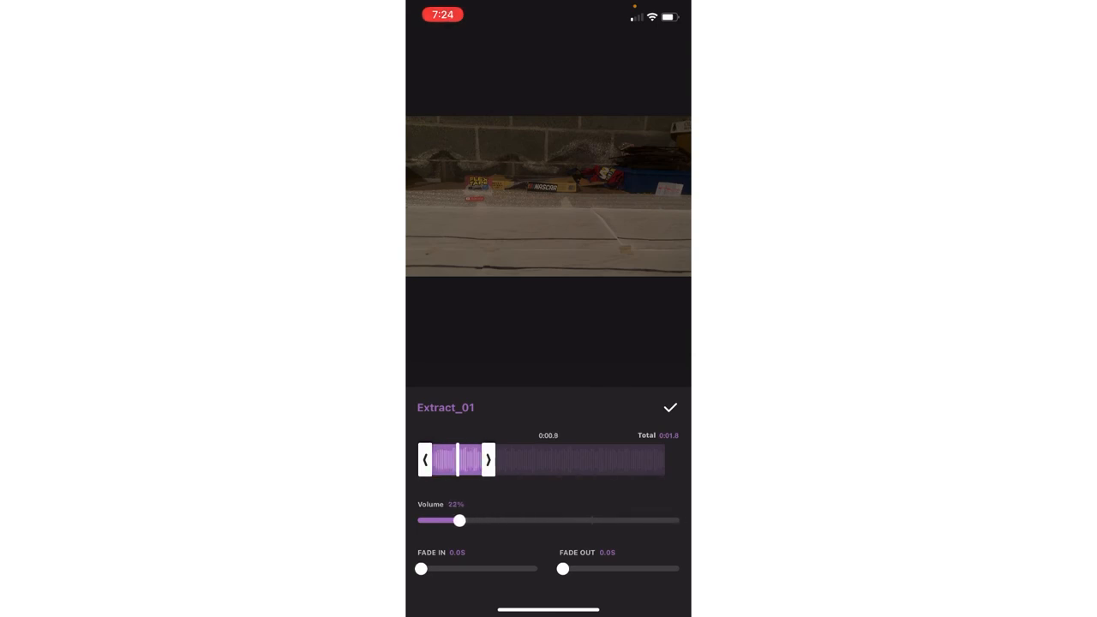
pyautogui.moveTo(460, 521); pyautogui.dragTo(456, 521)
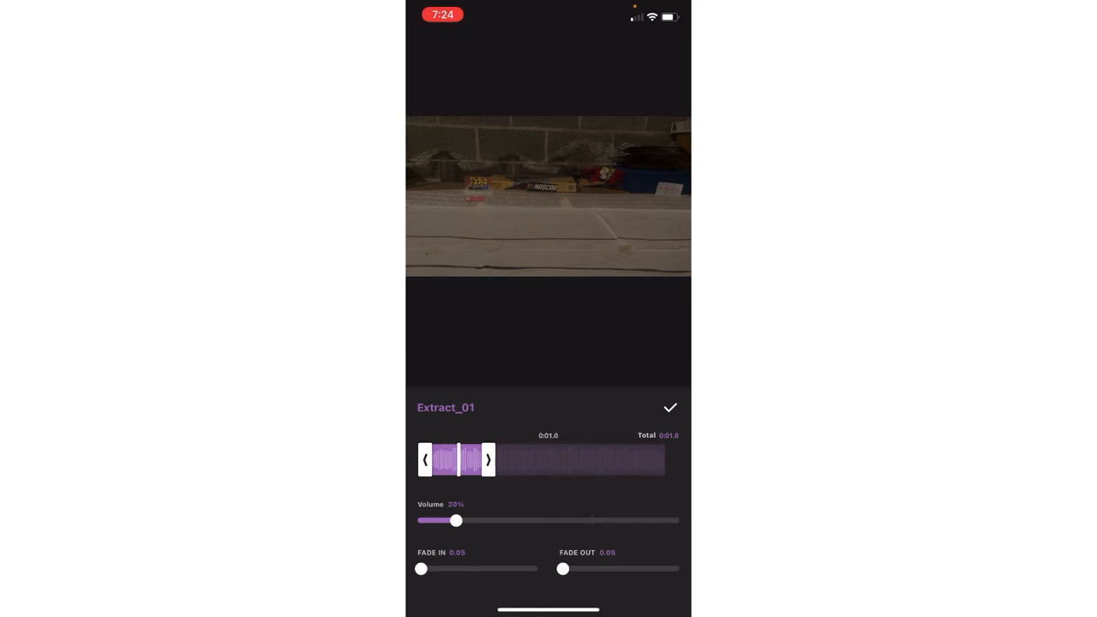
pyautogui.click(670, 408)
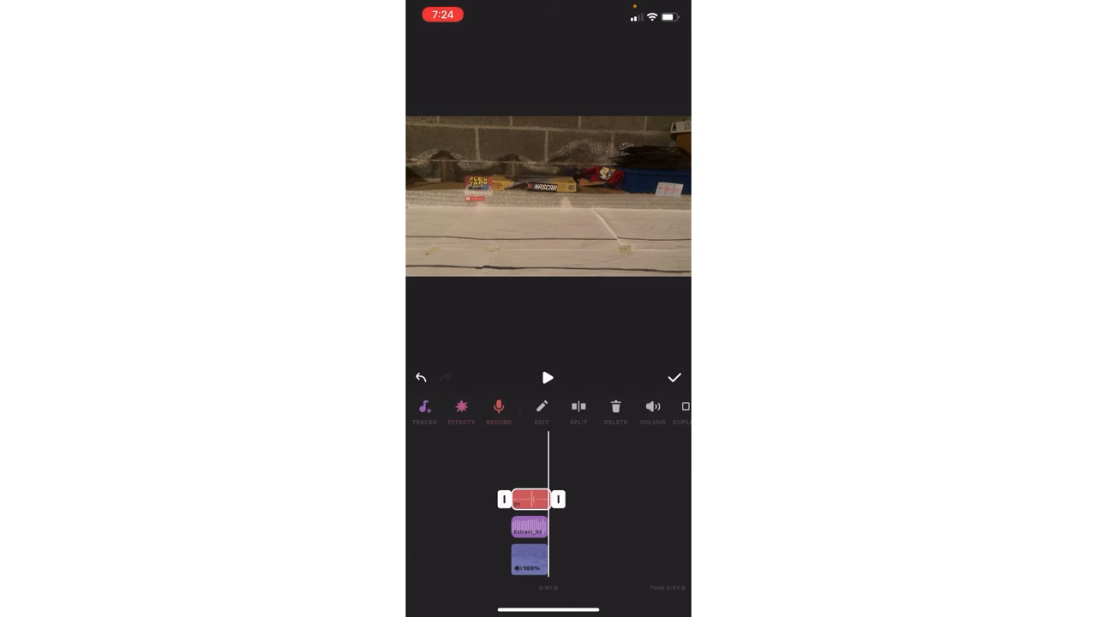
pyautogui.click(548, 377)
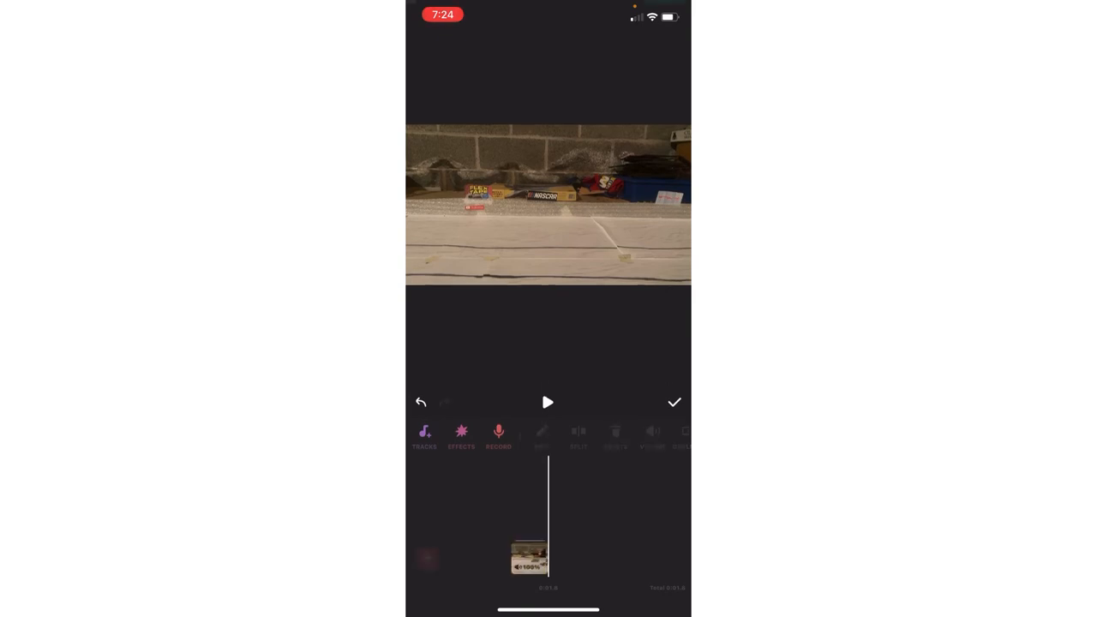
# Step: Confirm the music edits and bring up the Canvas ratio, zoom and background panel
pyautogui.click(675, 401)
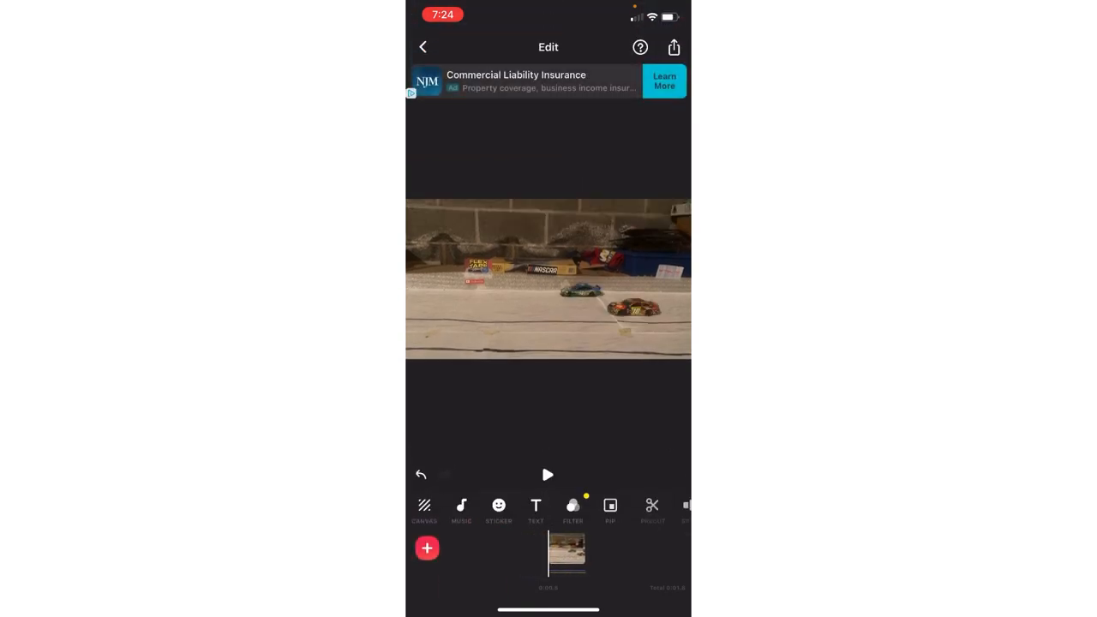
pyautogui.click(425, 511)
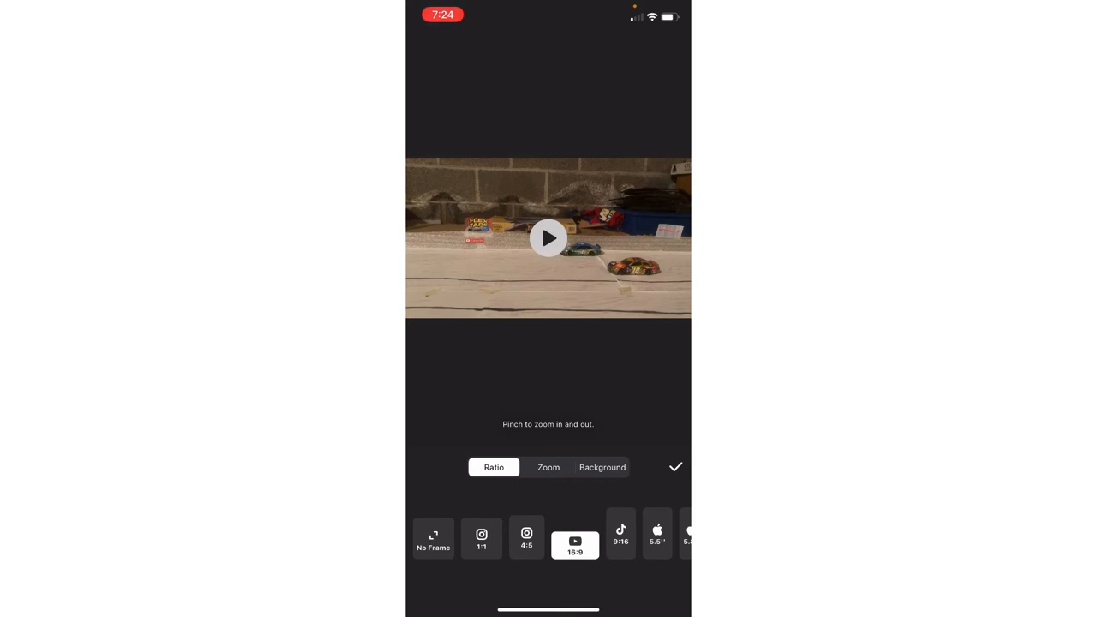
pyautogui.click(676, 467)
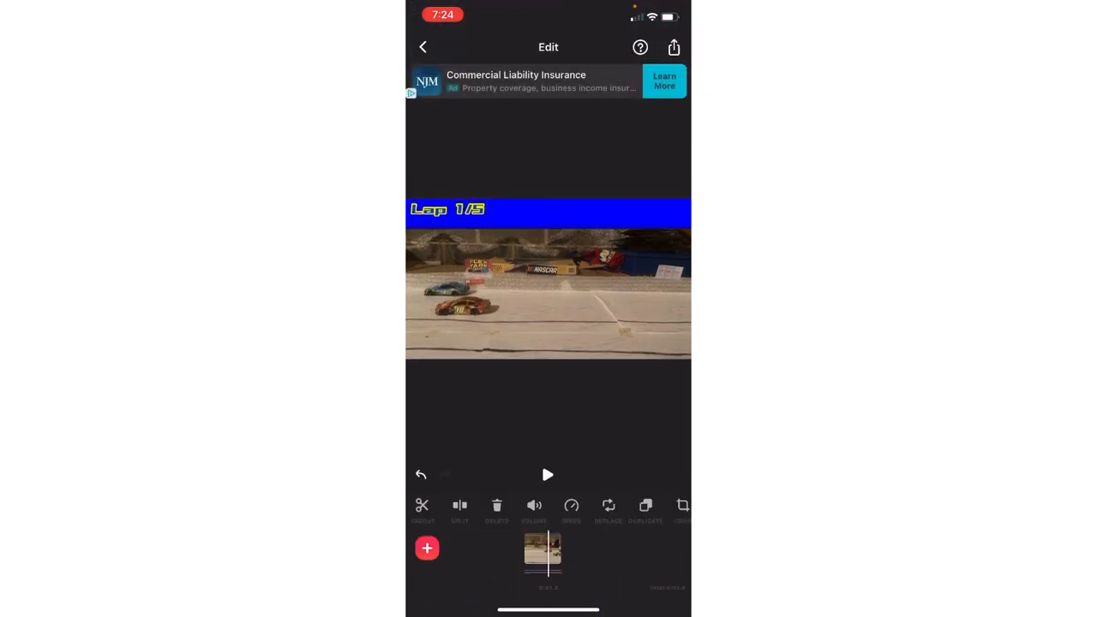
# Step: Slow the race clip to 0.60x Standard speed and preview the result
pyautogui.click(549, 475)
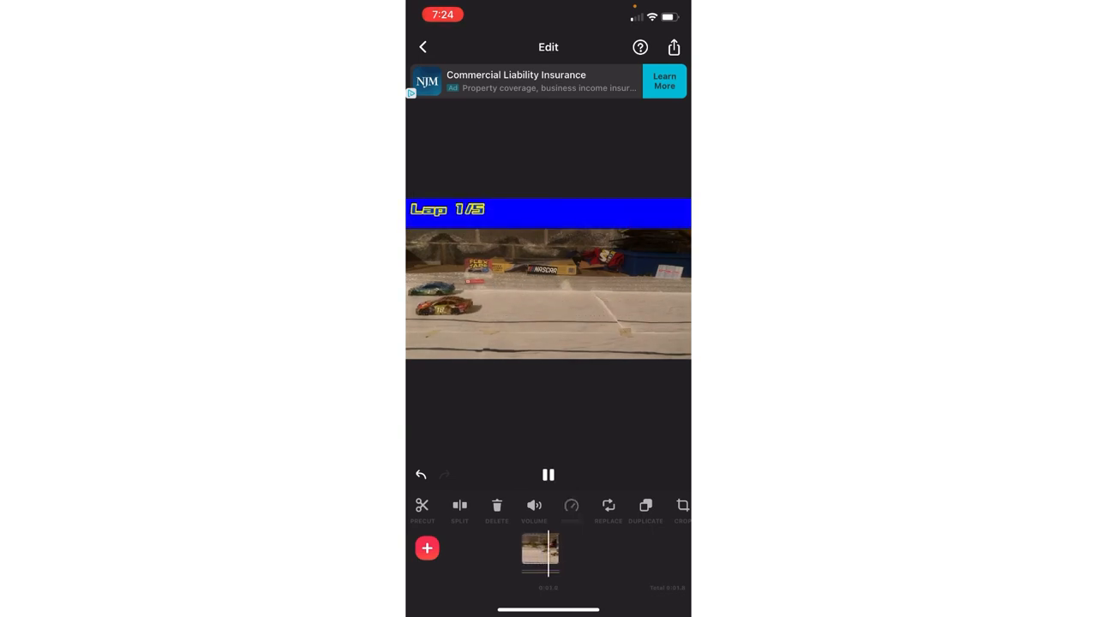
pyautogui.click(571, 506)
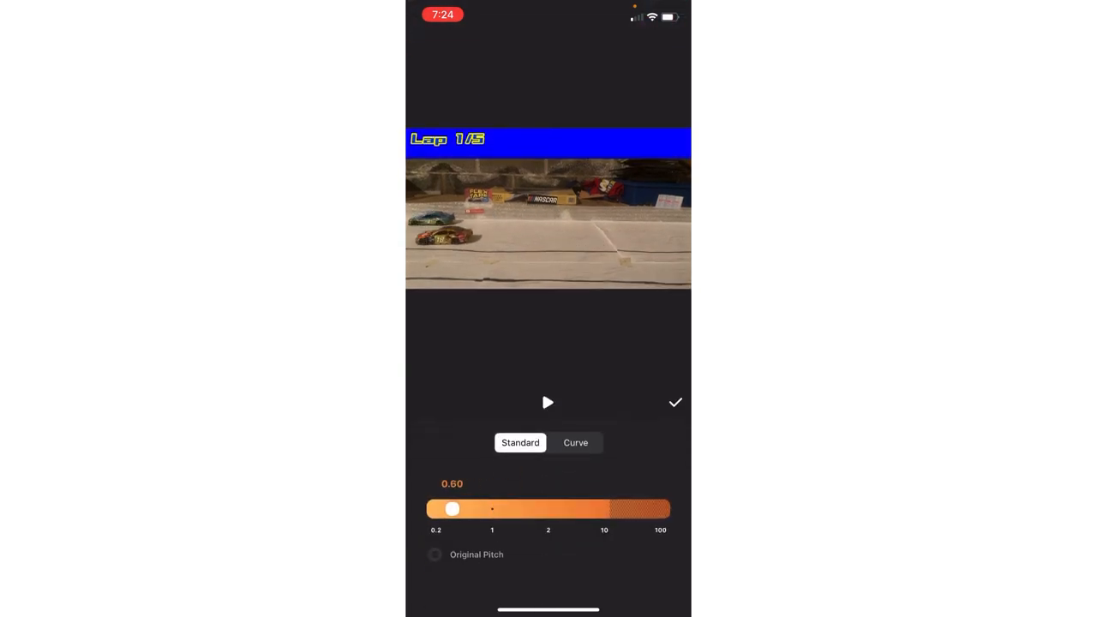
pyautogui.click(675, 402)
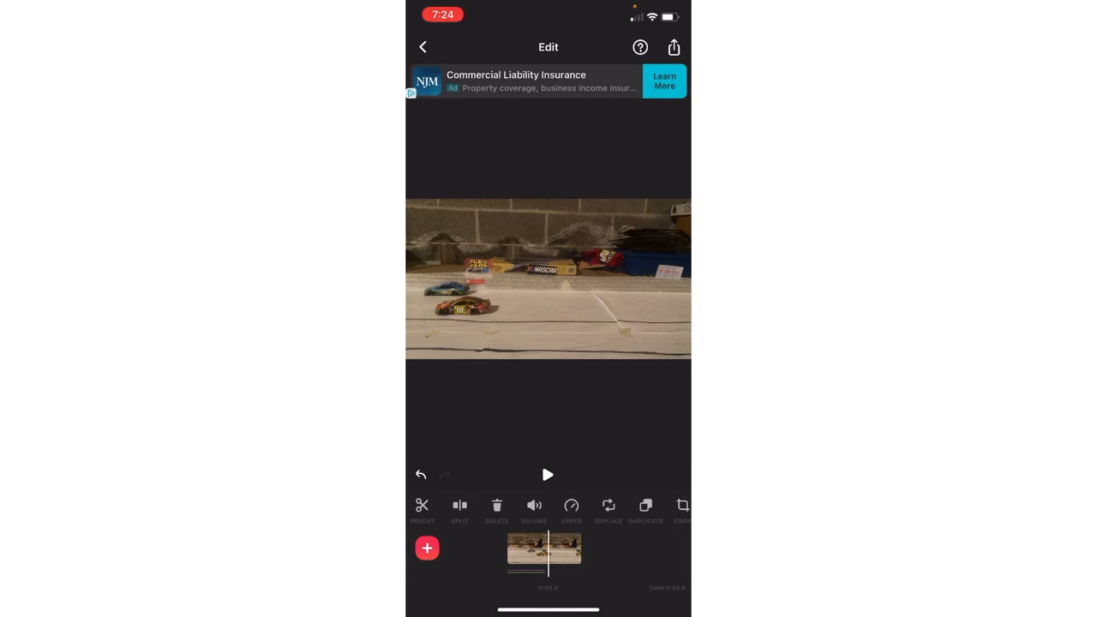
pyautogui.click(548, 475)
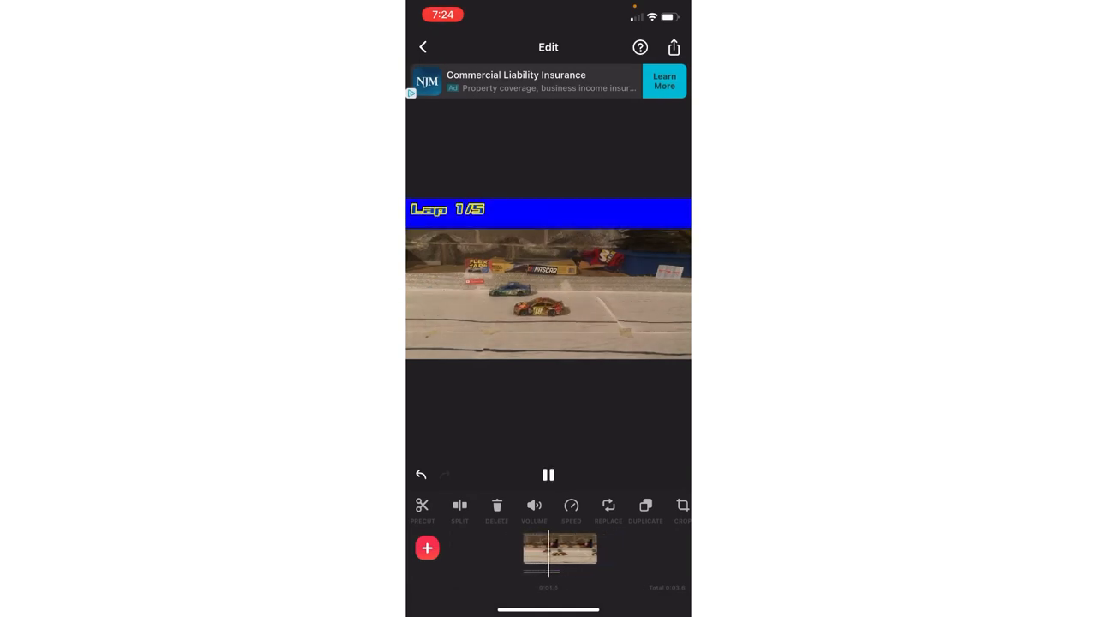
pyautogui.click(548, 475)
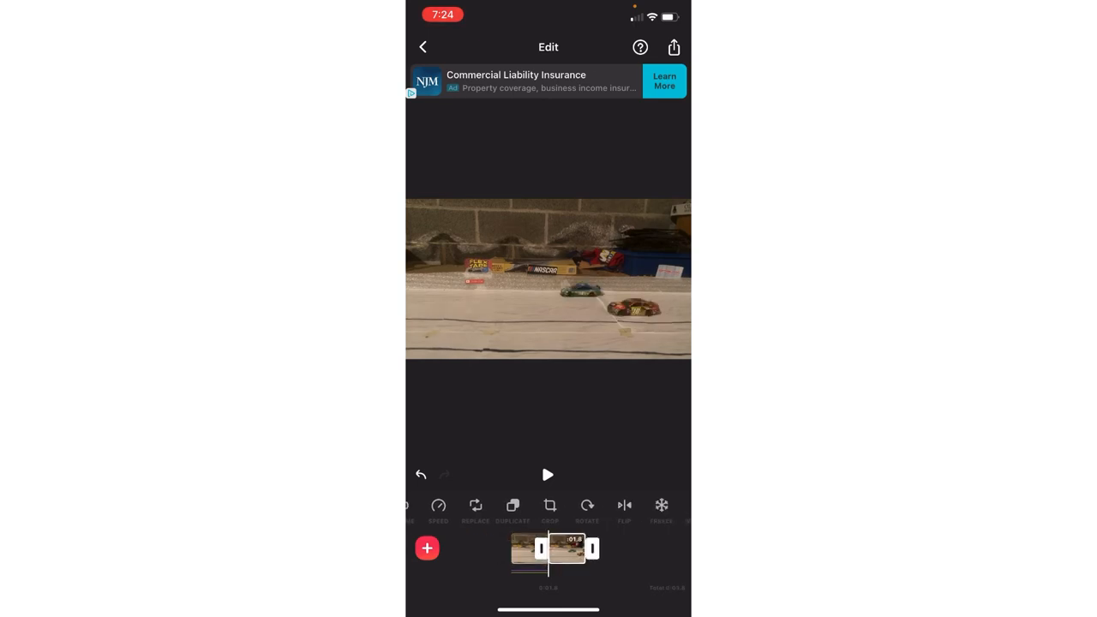
# Step: Crop the race clip to the 16:9 preset and preview the tighter framing
pyautogui.click(549, 550)
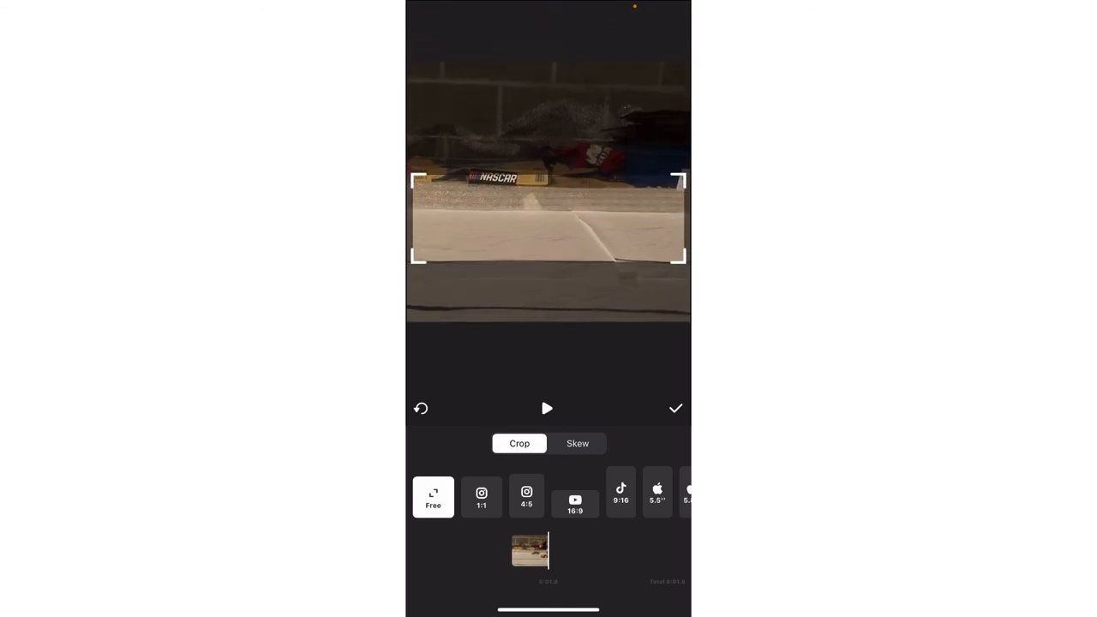
pyautogui.click(574, 497)
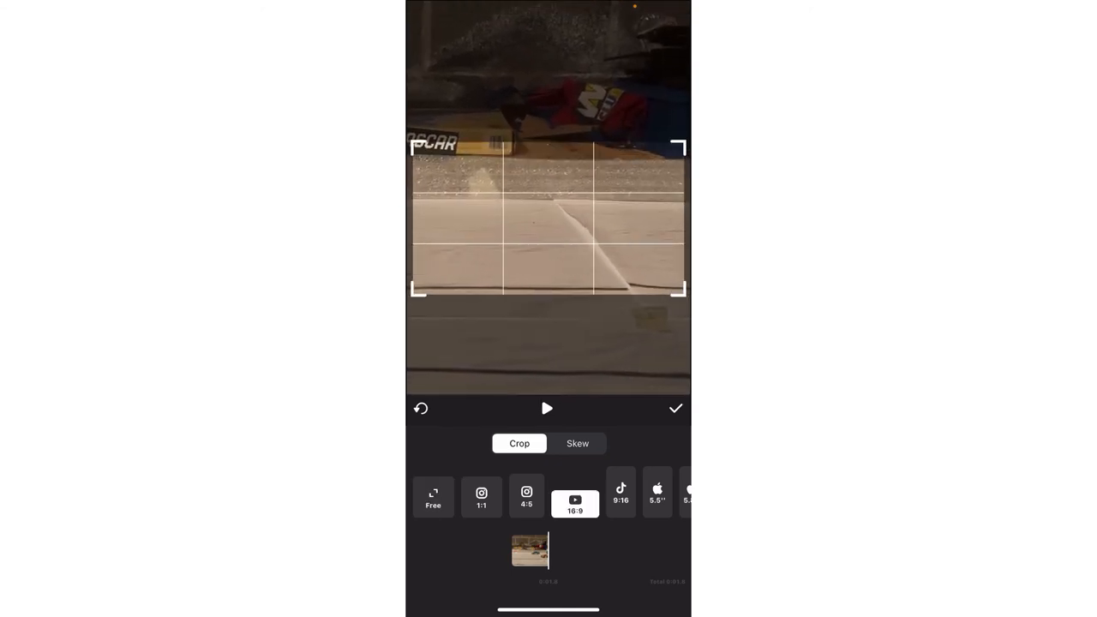
pyautogui.click(675, 408)
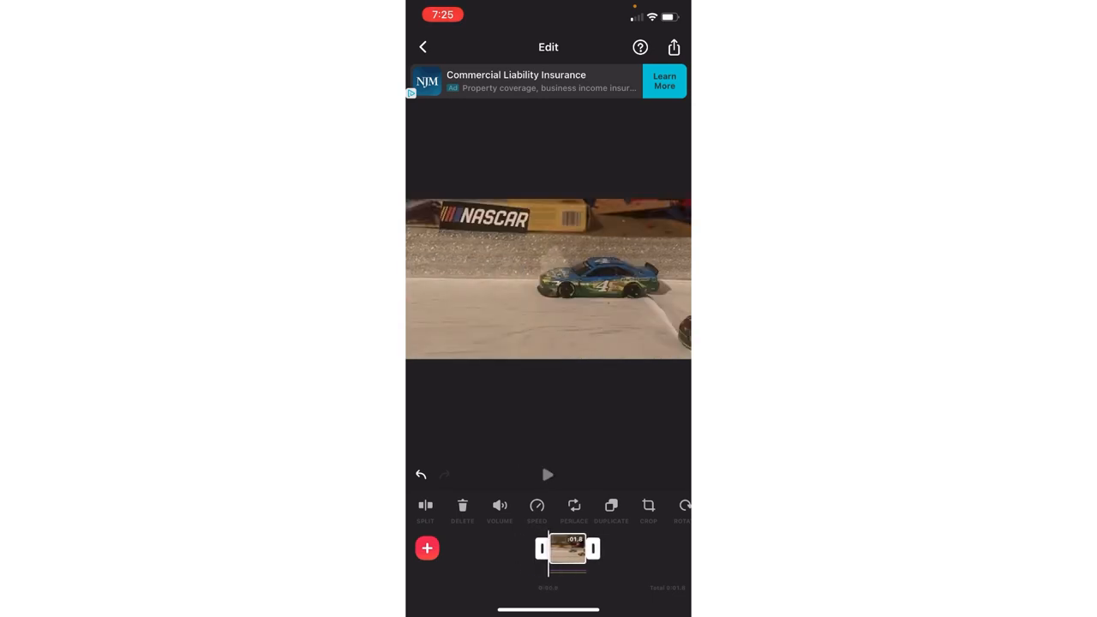
pyautogui.click(548, 475)
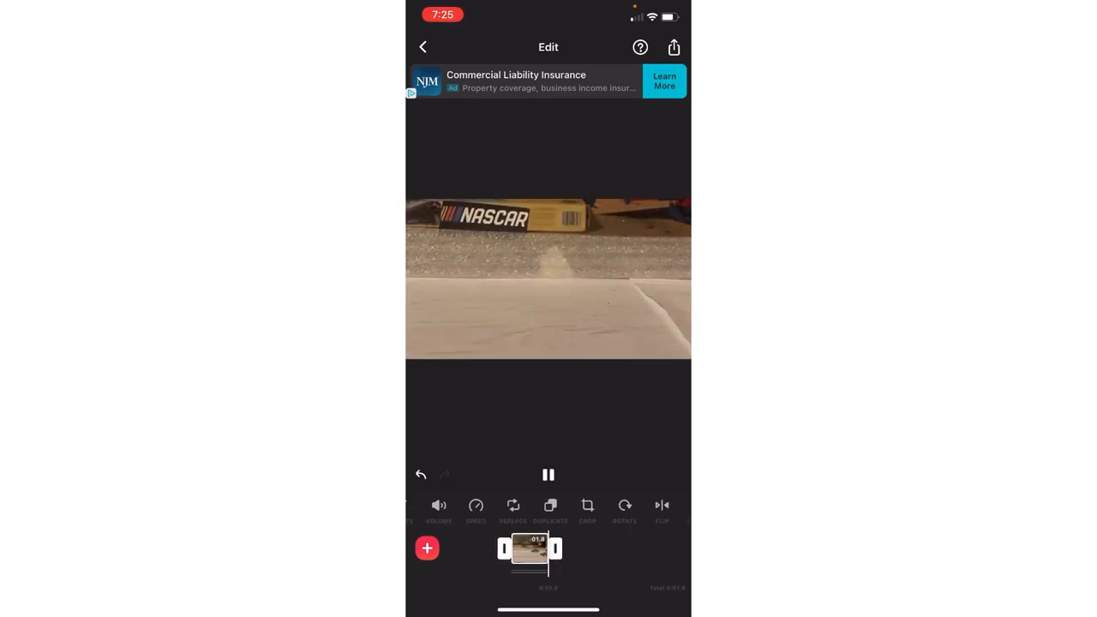
pyautogui.click(548, 474)
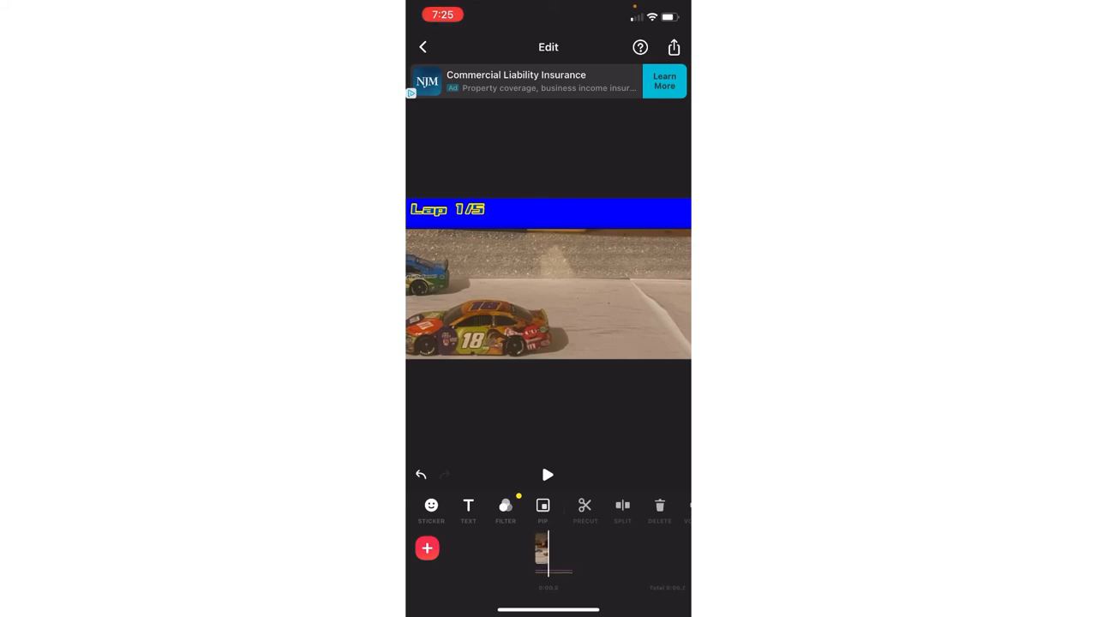
# Step: Raise the clip's contrast to maximum in Filter > Adjust and move on to Curves
pyautogui.click(549, 473)
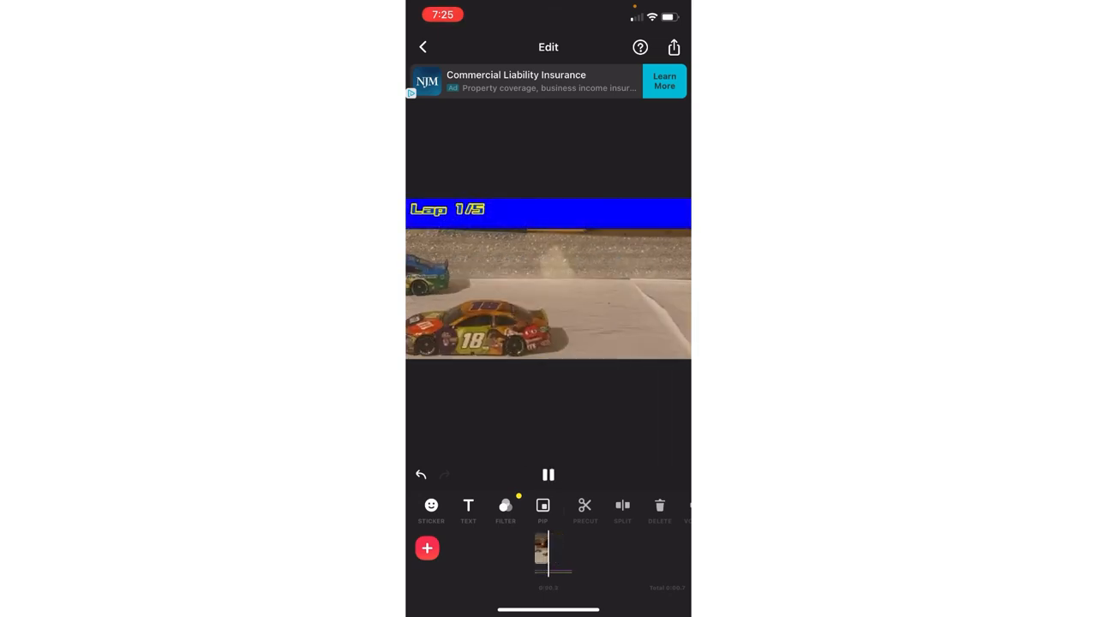
pyautogui.click(504, 506)
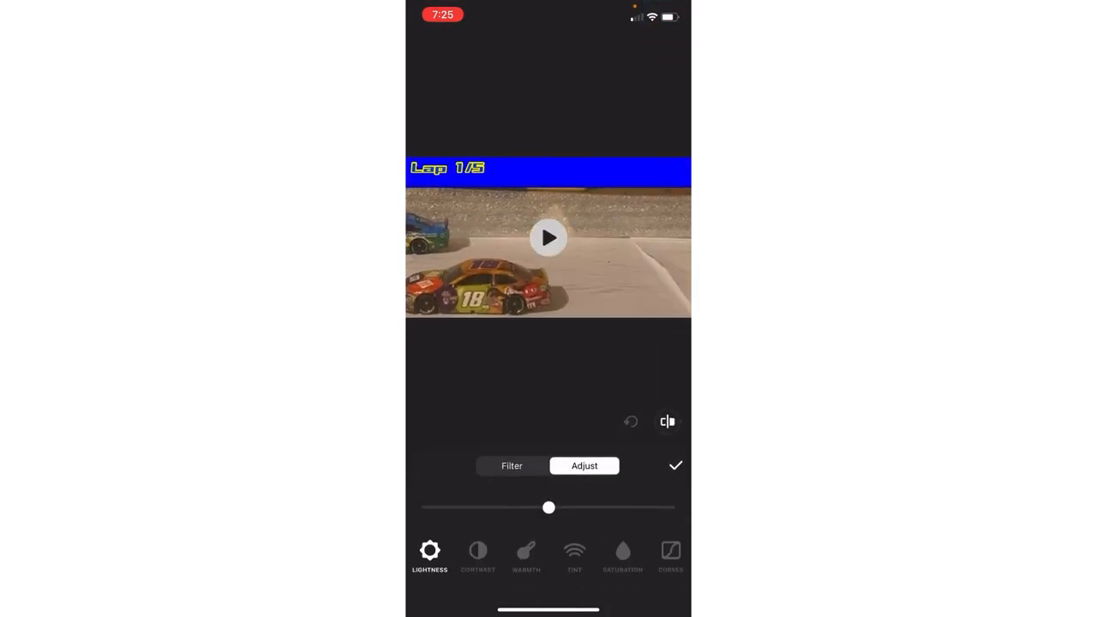
pyautogui.click(476, 552)
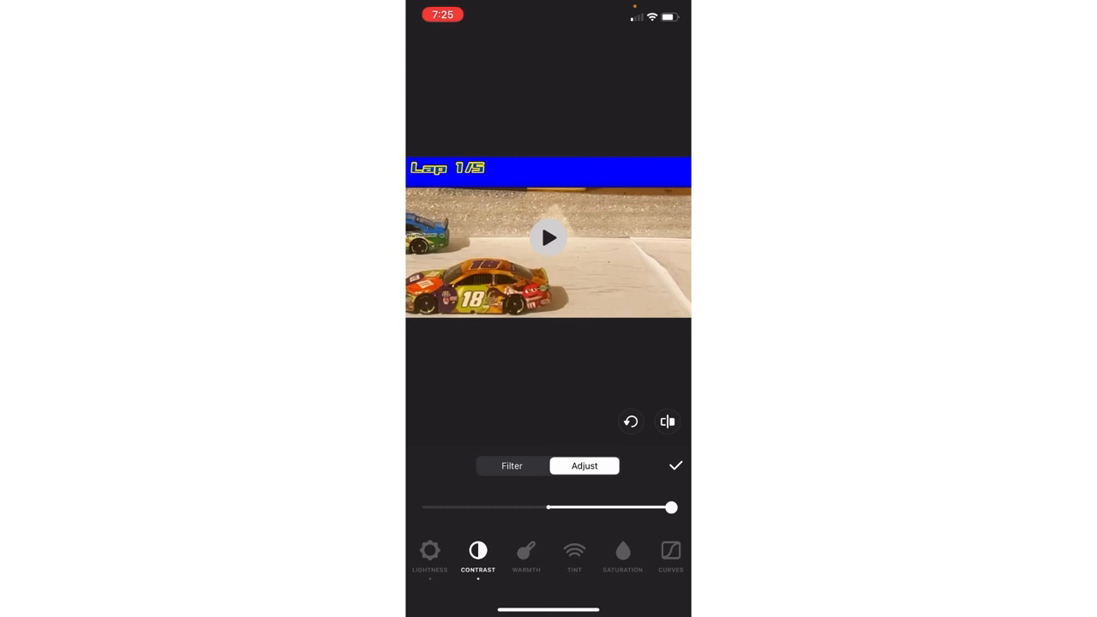
pyautogui.click(573, 552)
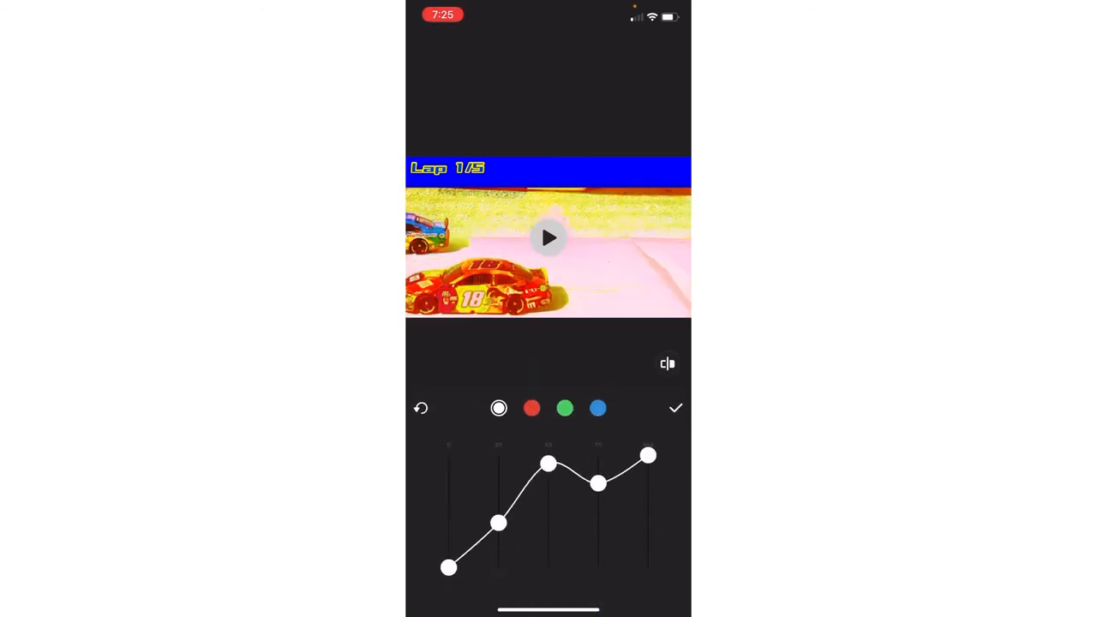
# Step: Reshape the red, green and blue channel curves and confirm them
pyautogui.click(532, 408)
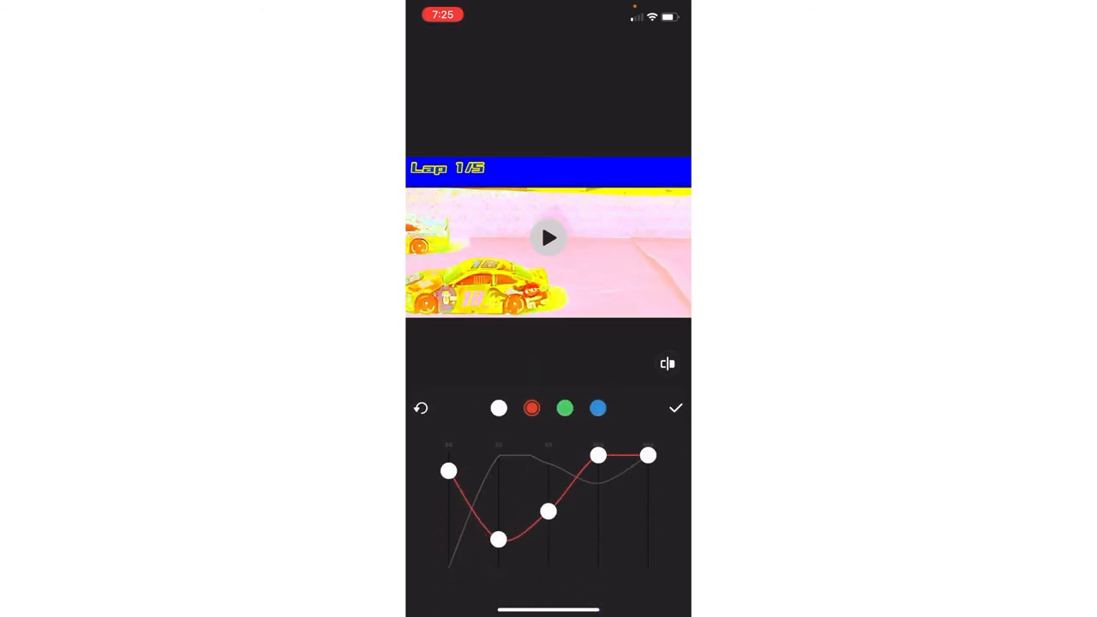
pyautogui.moveTo(499, 538); pyautogui.dragTo(499, 469)
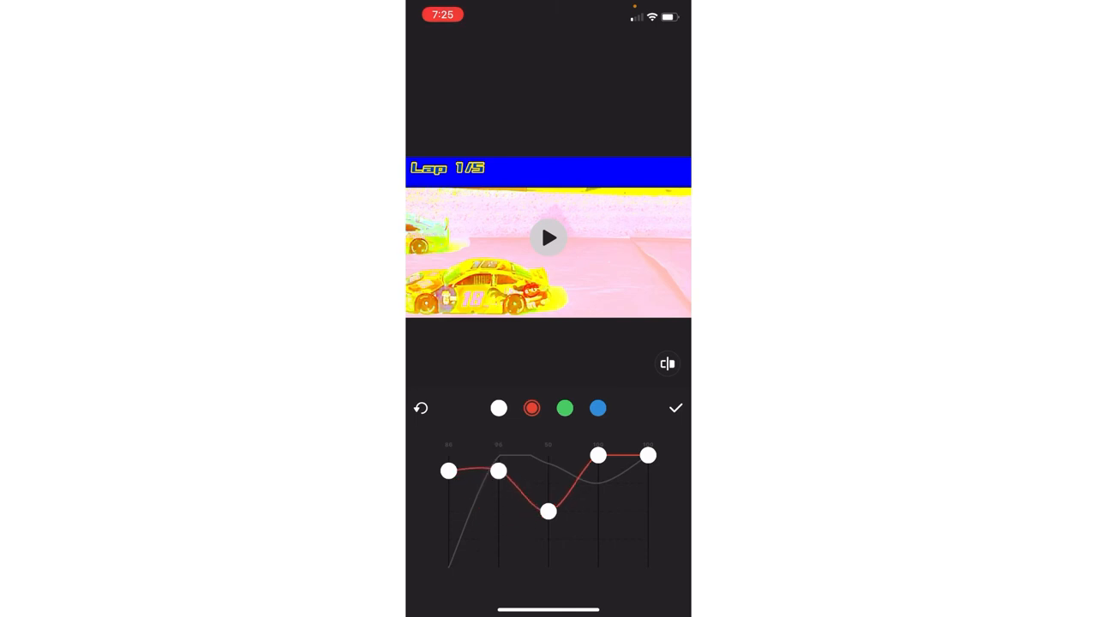
pyautogui.click(565, 408)
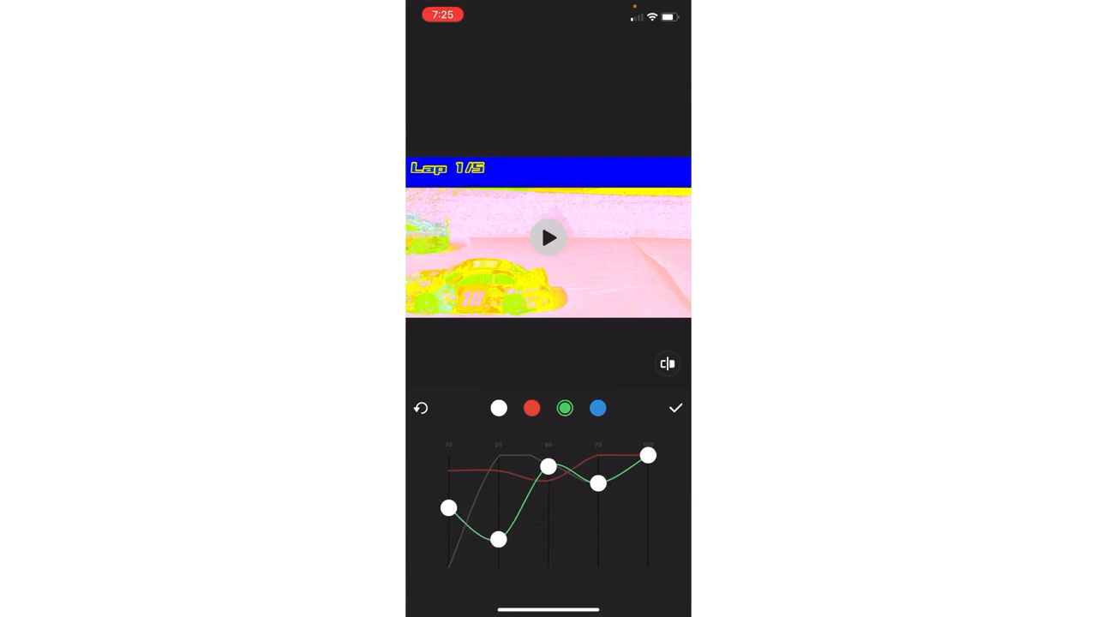
pyautogui.click(596, 408)
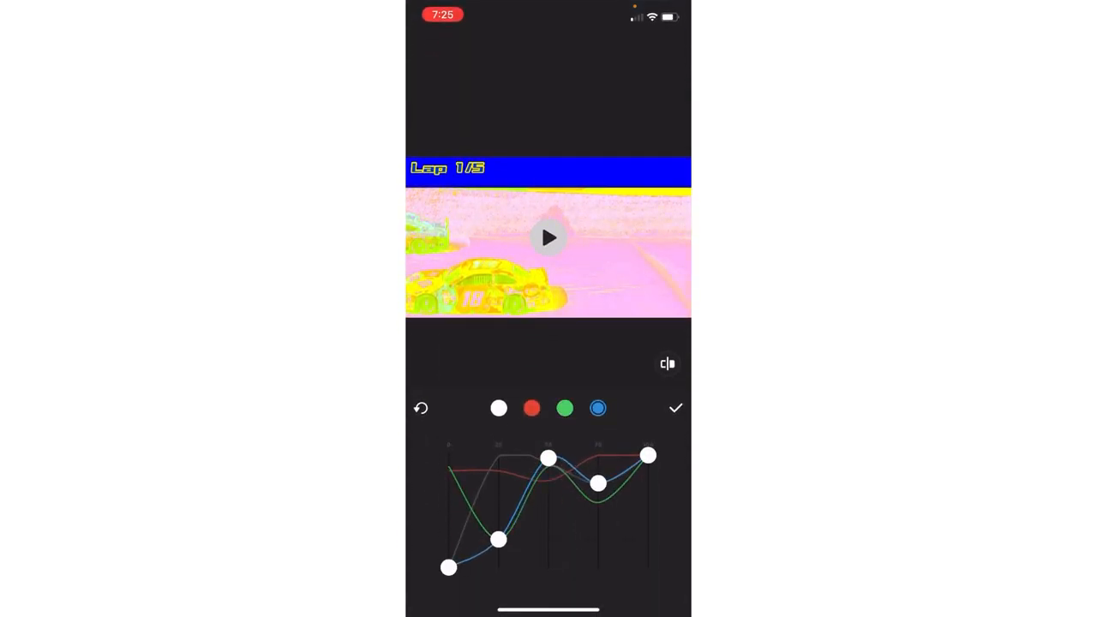
pyautogui.click(676, 407)
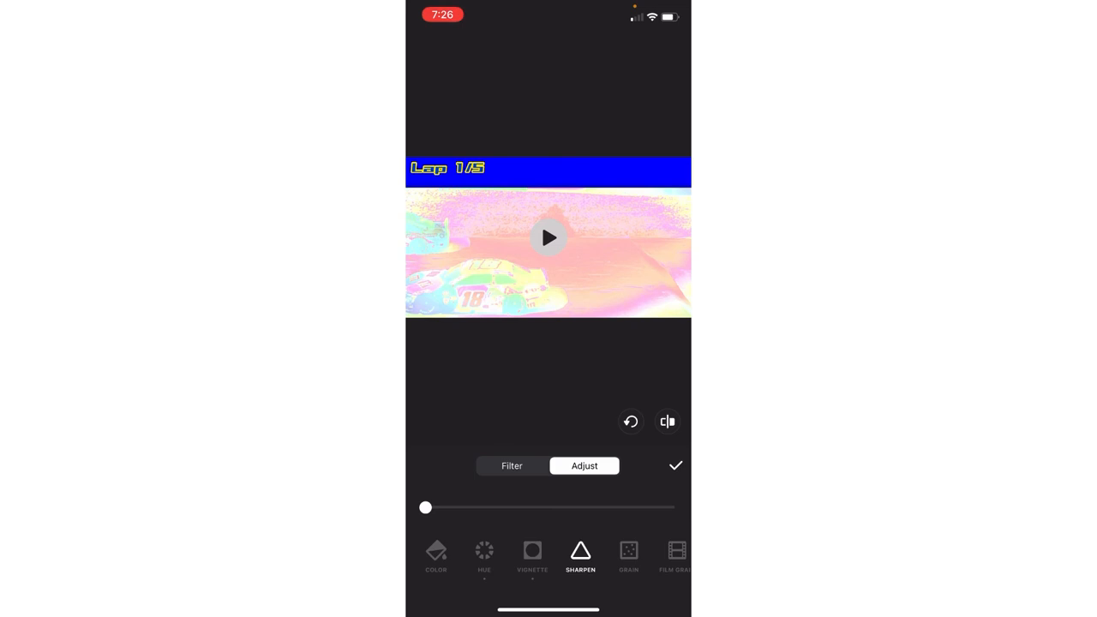
# Step: Set Film Grain to 100 and apply all adjustments to the clip
pyautogui.click(627, 557)
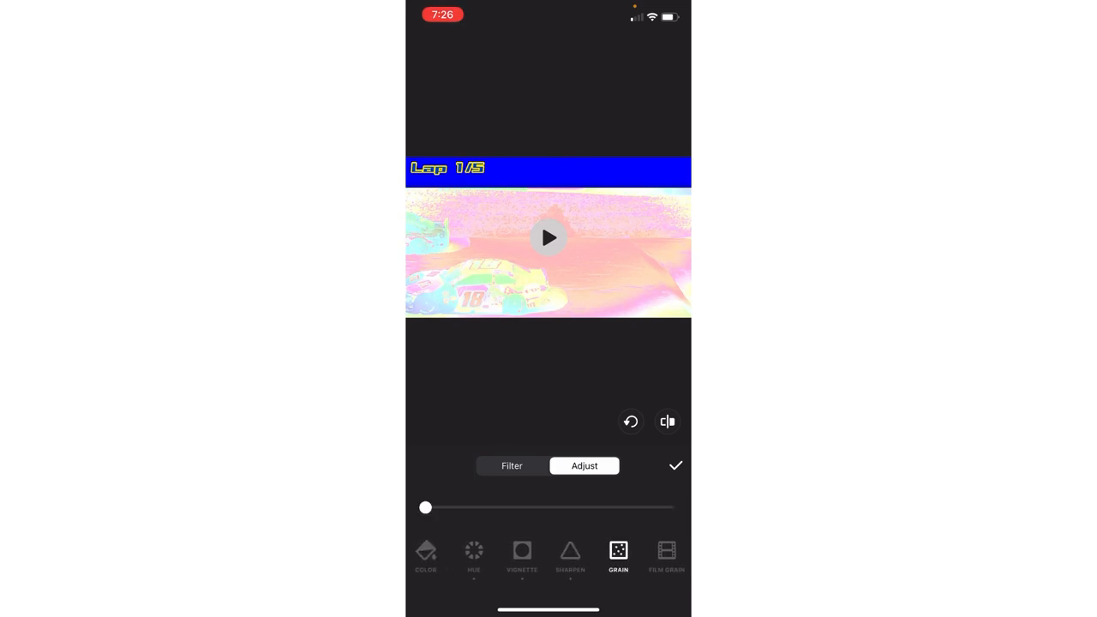
pyautogui.click(667, 555)
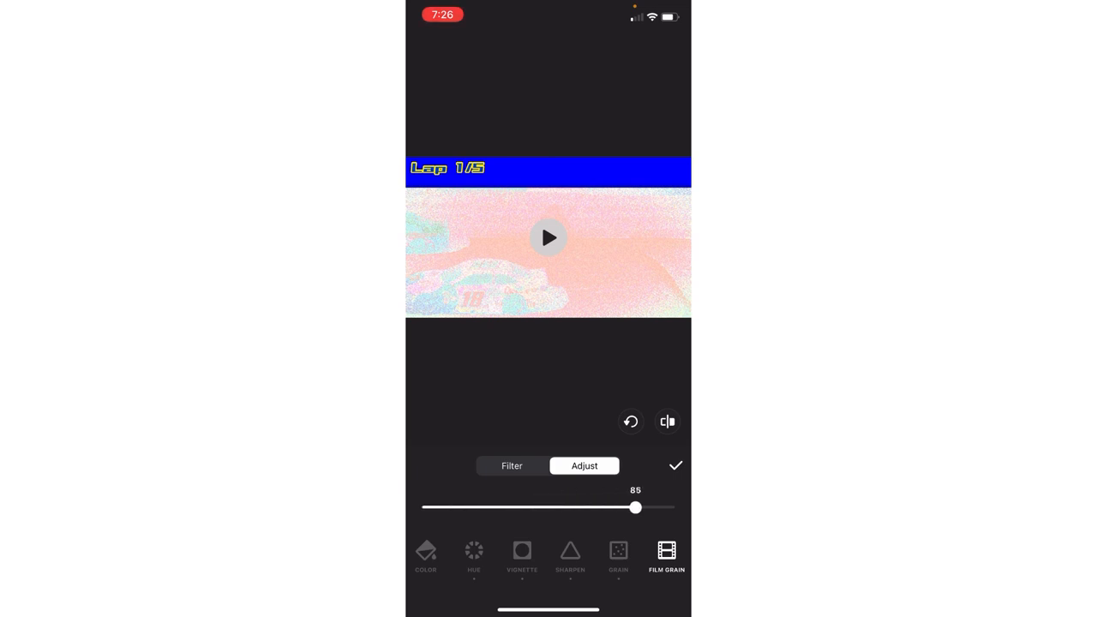
pyautogui.moveTo(634, 507); pyautogui.dragTo(676, 507)
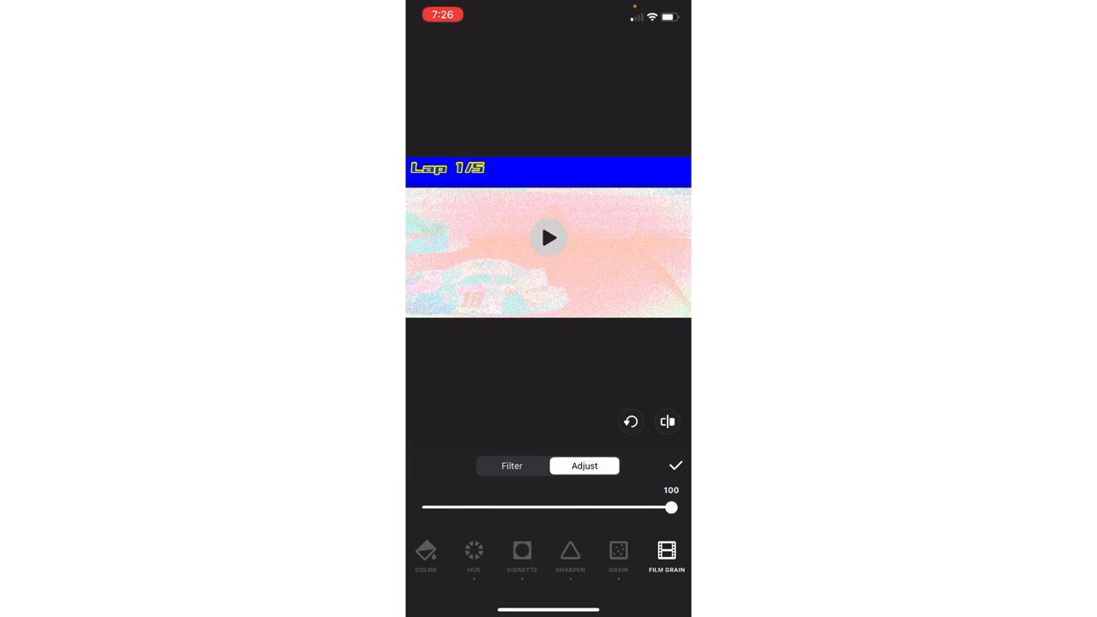
pyautogui.click(676, 467)
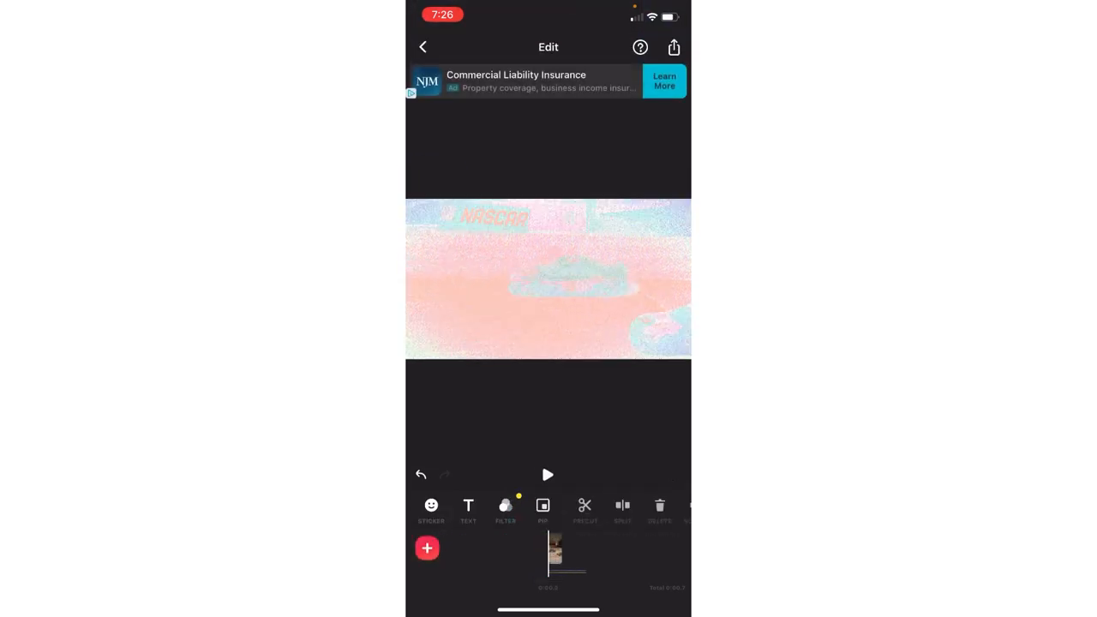